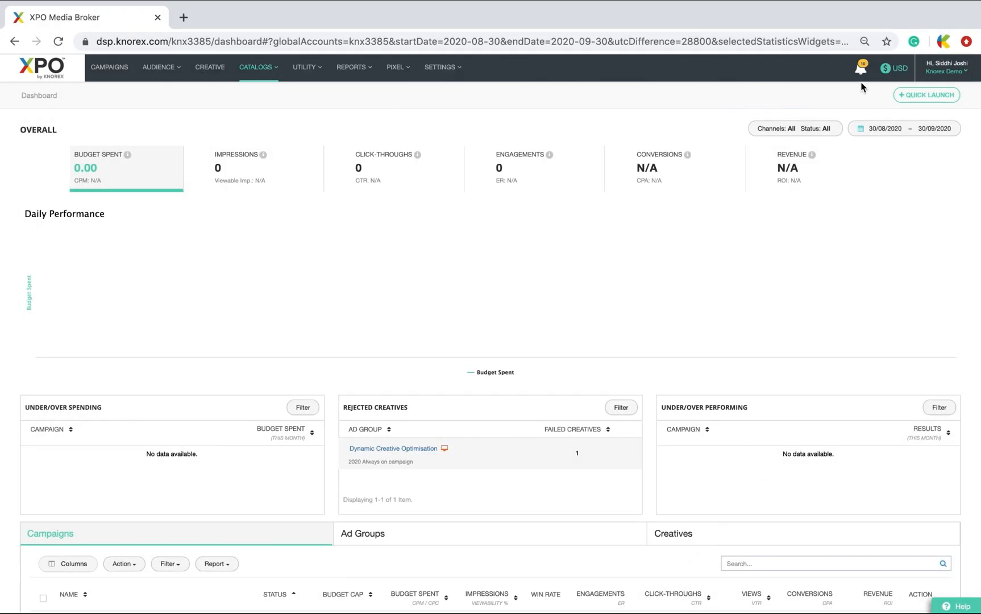
Step: Start a new campaign from the dashboard's Quick Launch
click(926, 94)
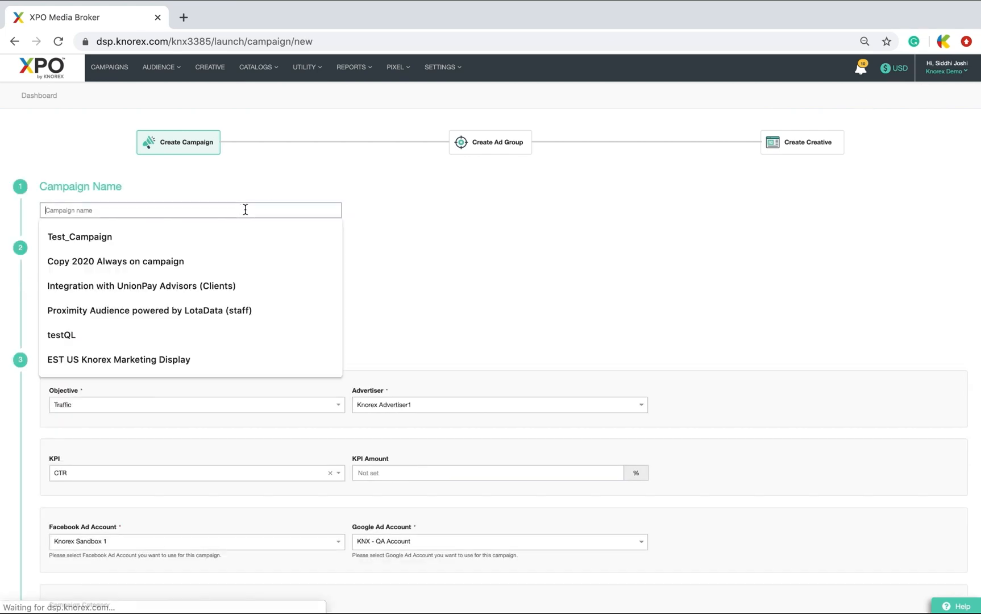
Step: Name the campaign my_campaign and keep CTR as the KPI with a 50 target
text(my_campaign)
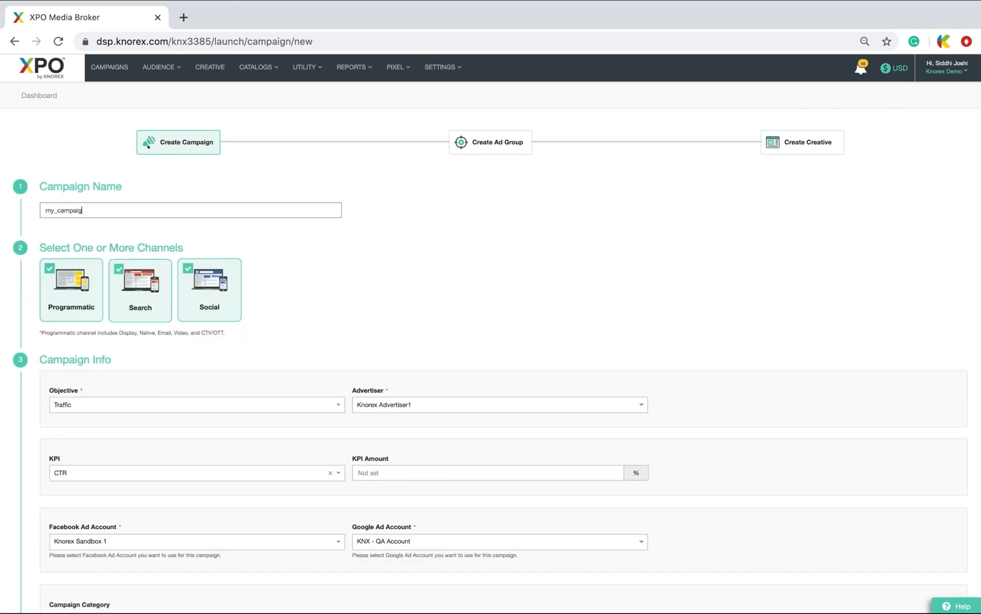
mouse_move(83, 307)
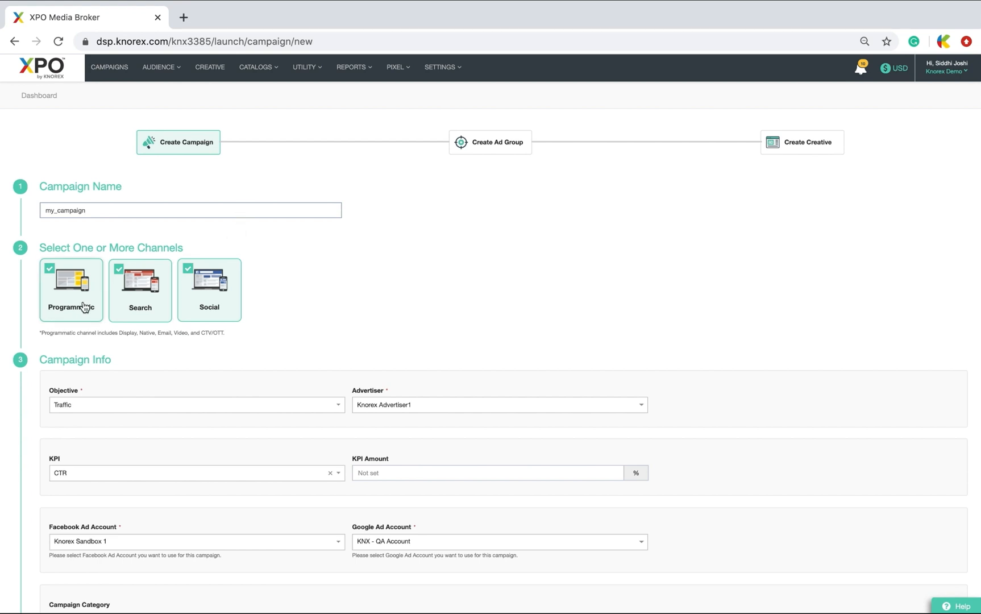
mouse_move(215, 300)
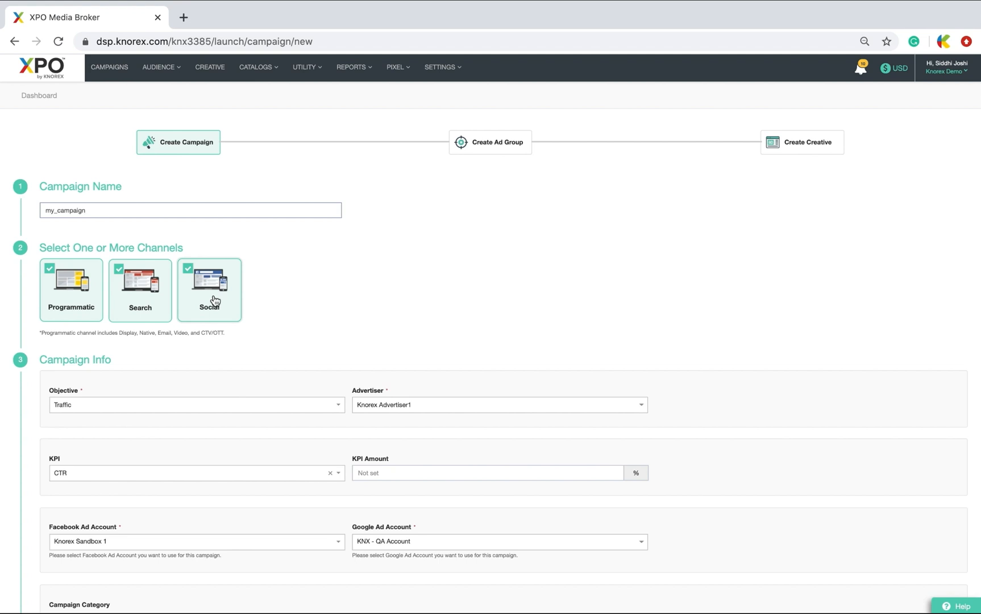
scroll(down, 3)
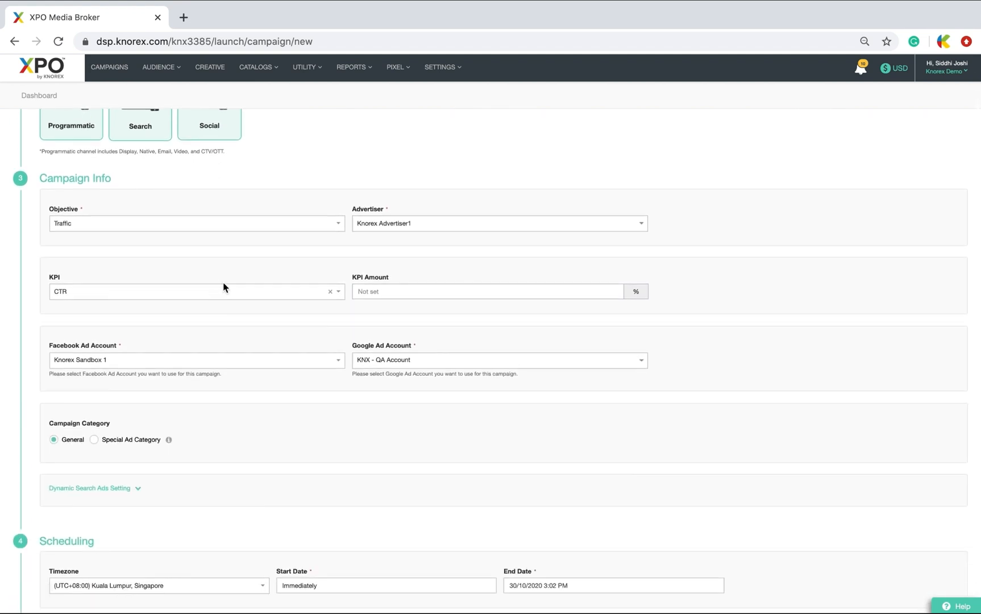
click(195, 224)
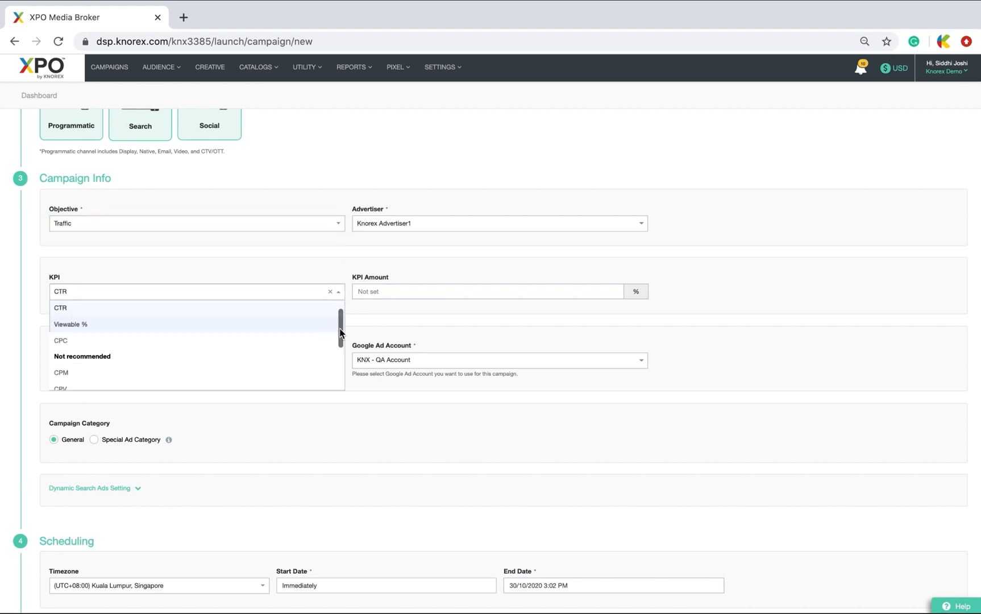
click(60, 307)
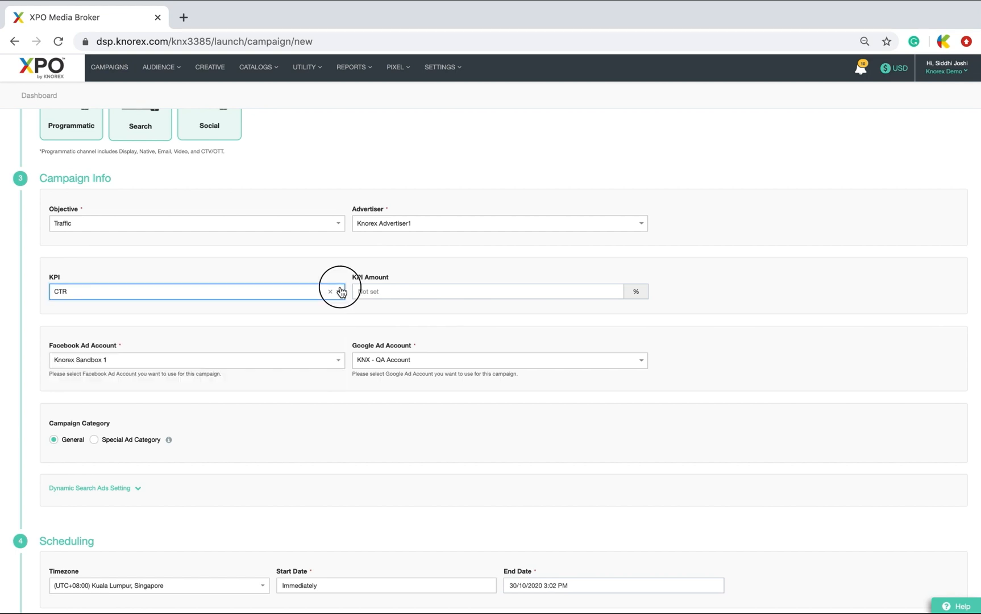
text(50.00)
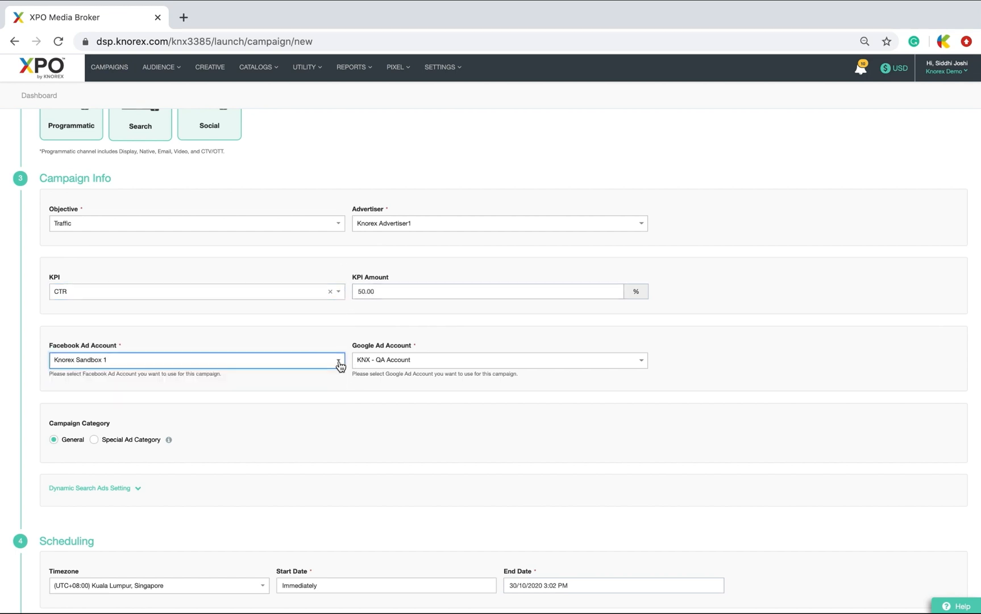
Step: Keep KNX - QA Account as the Google ad account
click(639, 360)
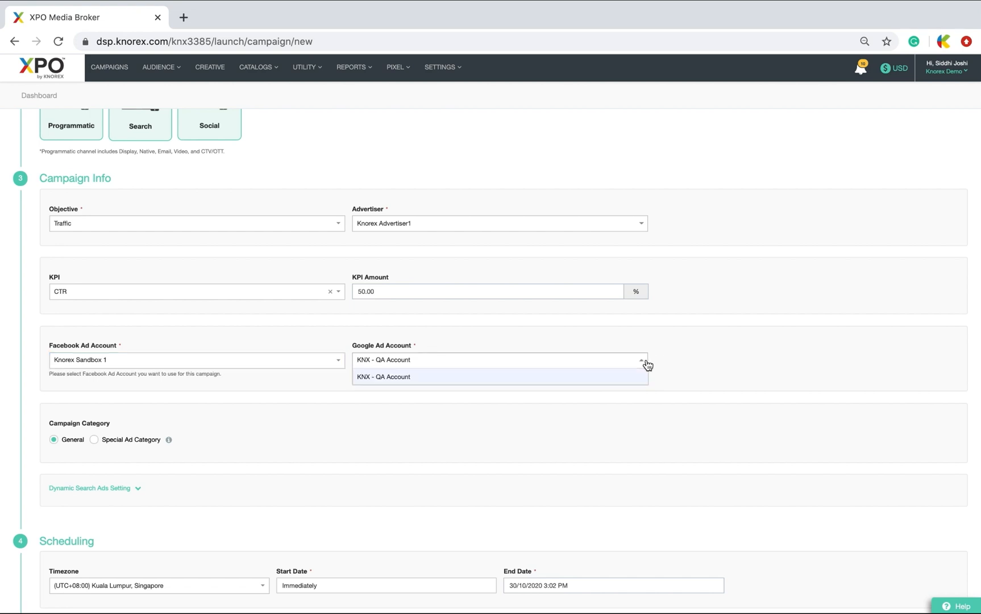
click(381, 377)
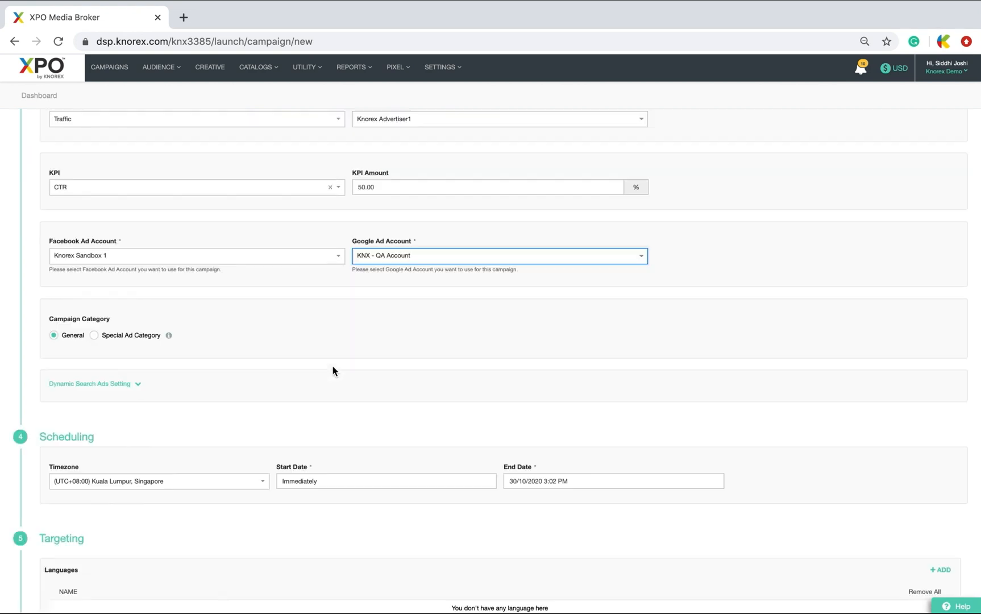
click(93, 305)
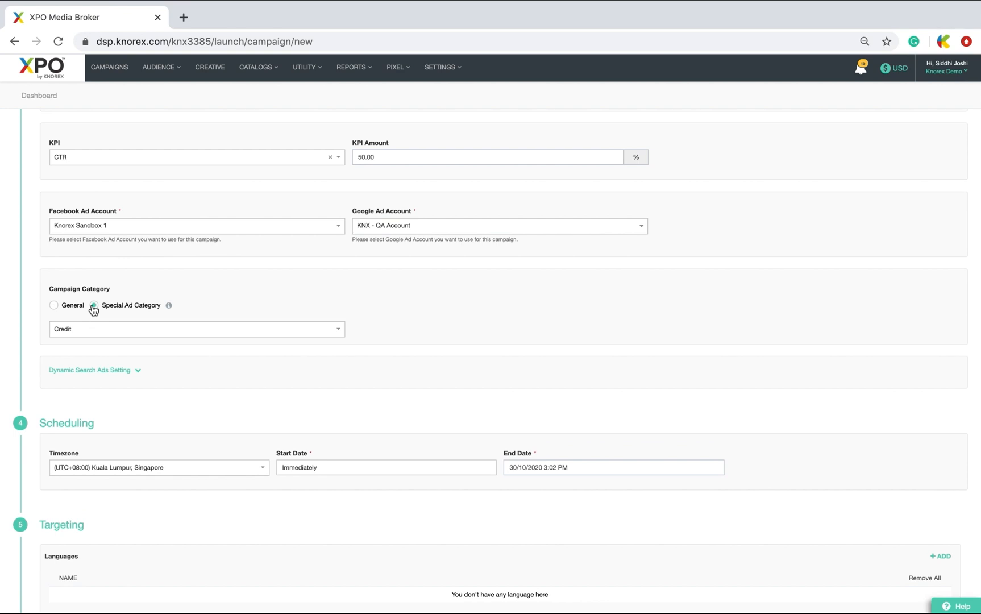
mouse_move(169, 305)
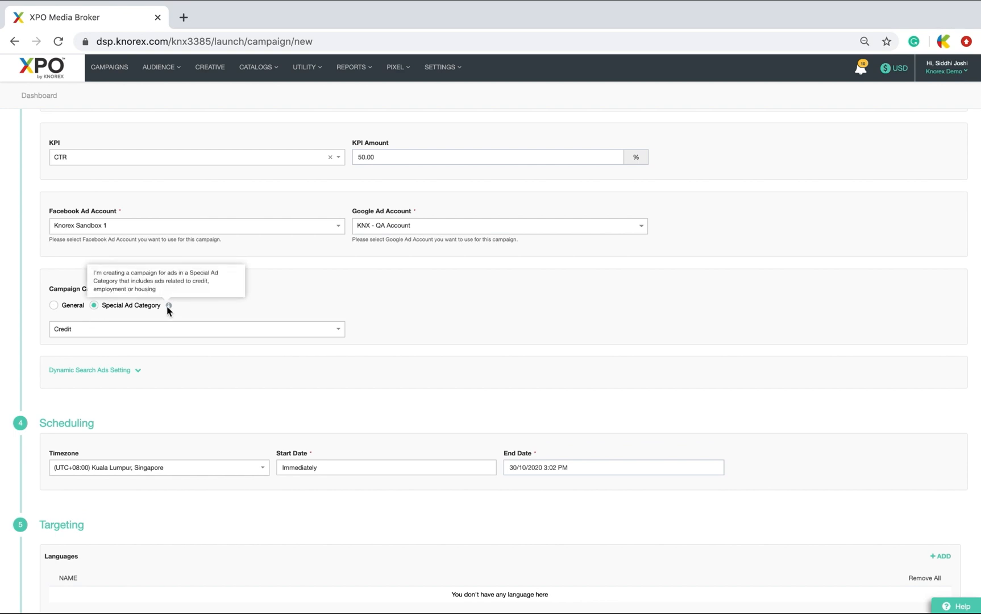
click(196, 328)
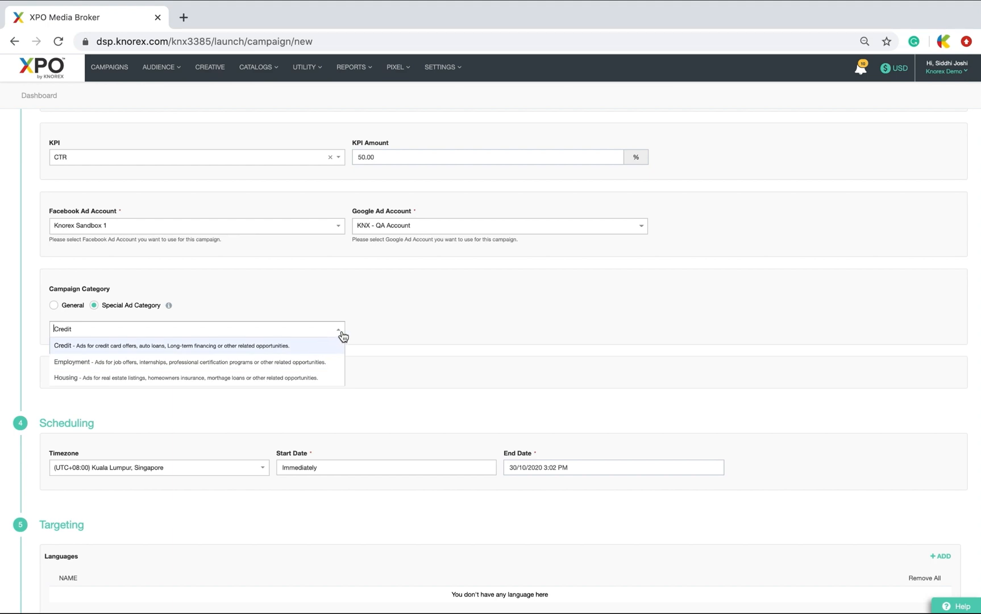
click(170, 345)
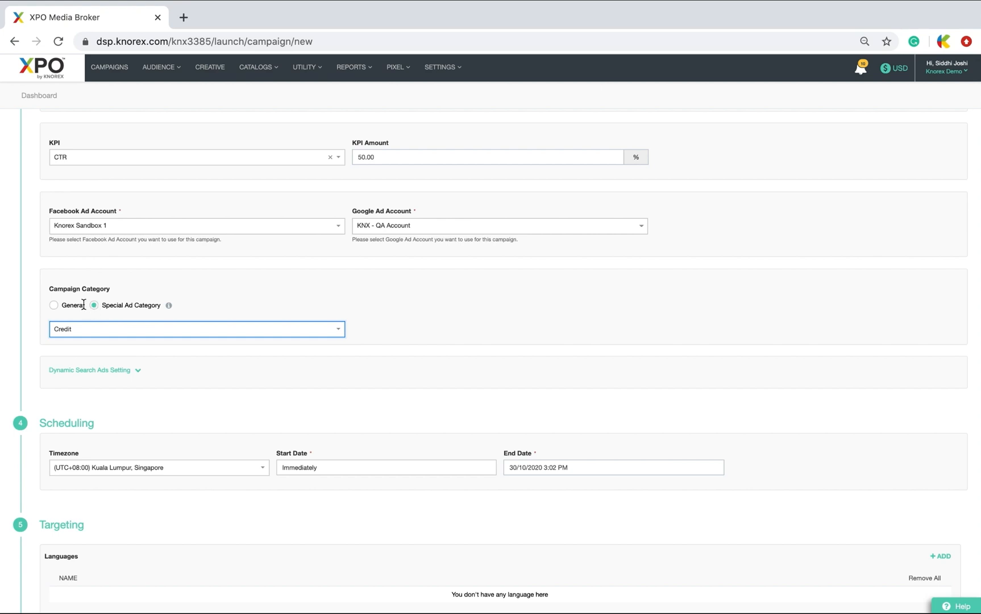
click(53, 305)
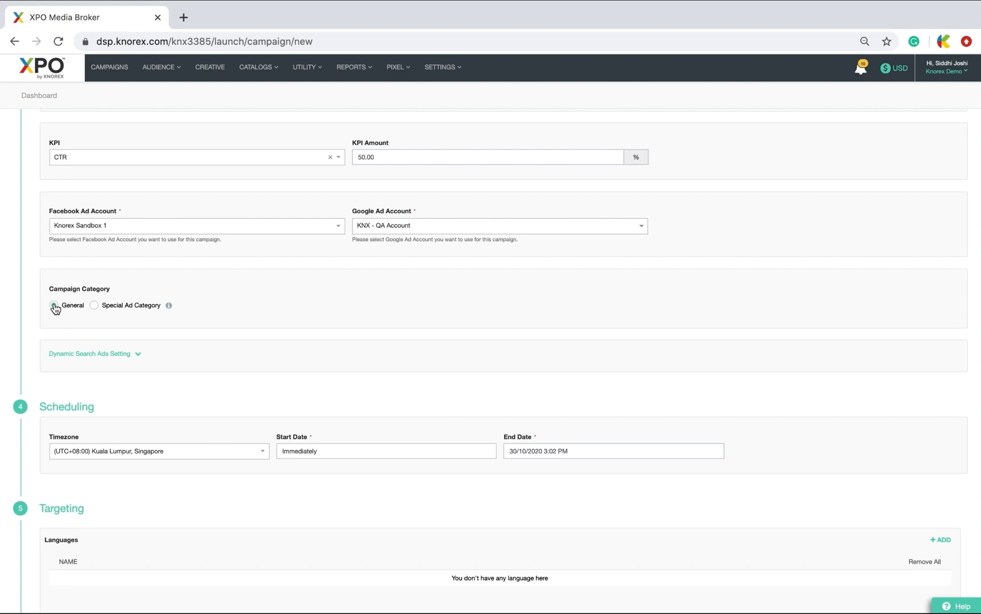
click(54, 305)
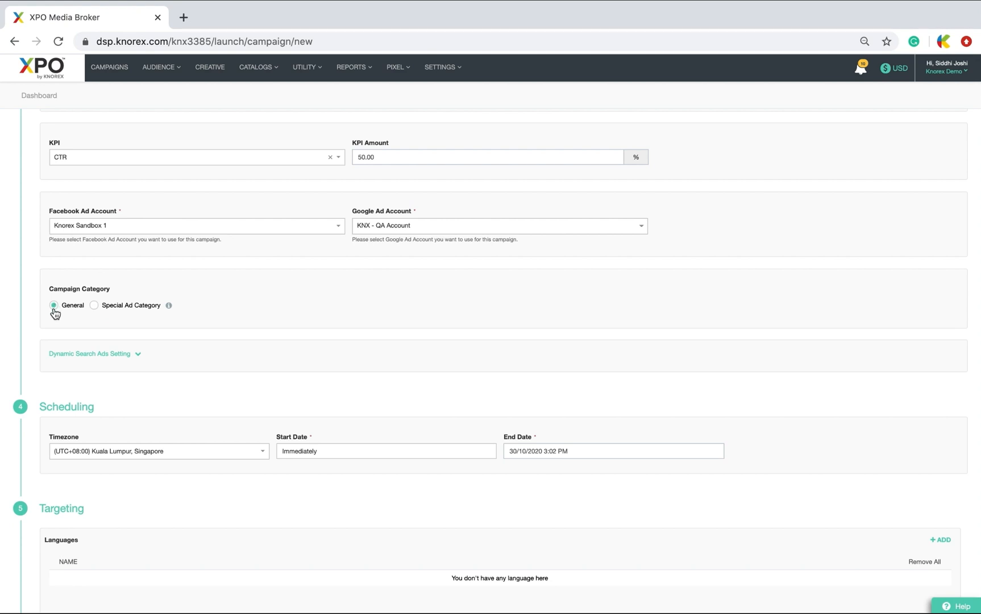
Step: Exclude Singapore Changi Airport from the targeted locations, leaving languages unchanged
scroll(down, 3)
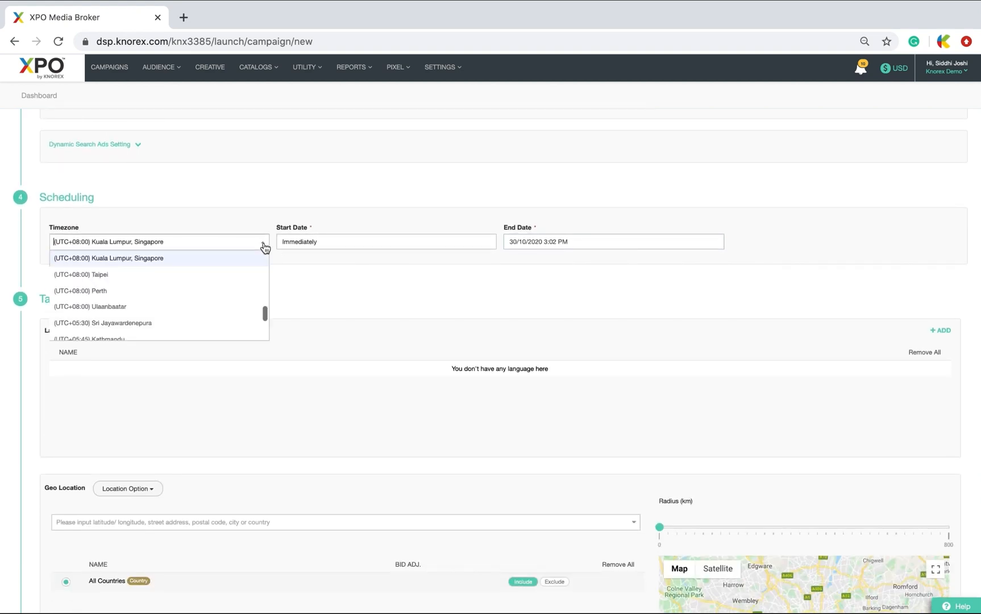
mouse_move(264, 246)
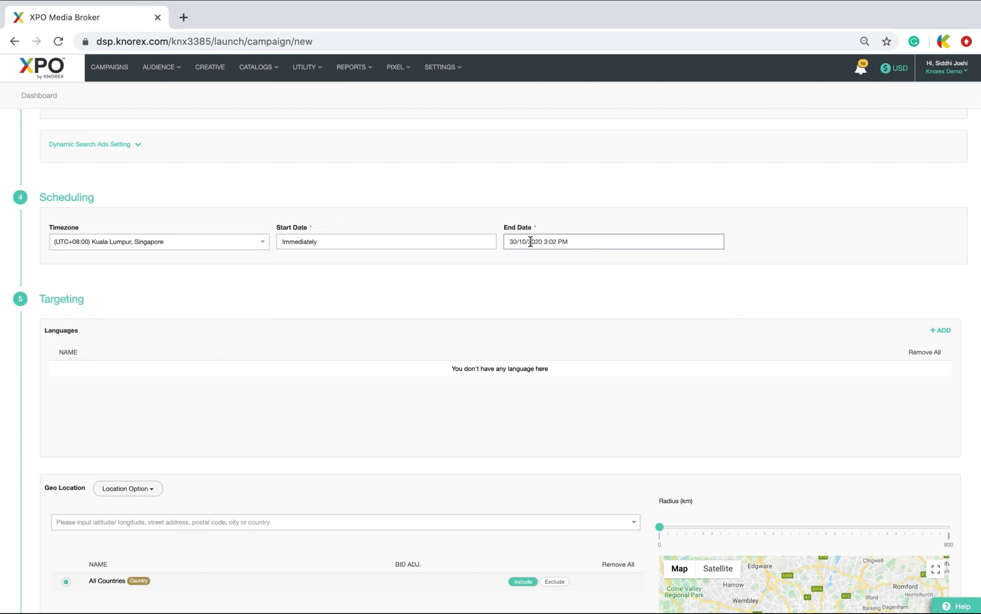
click(385, 241)
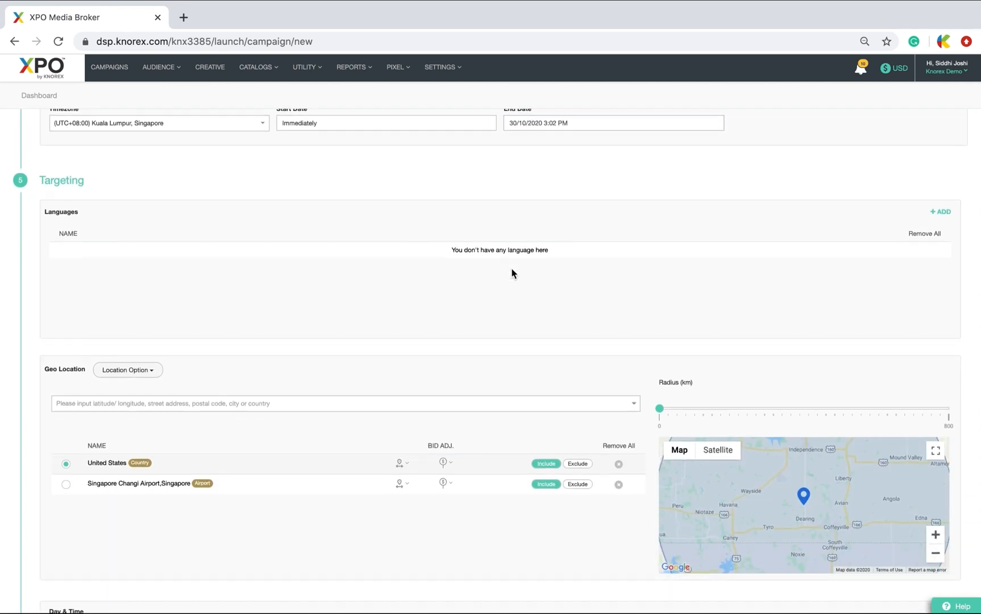
click(939, 212)
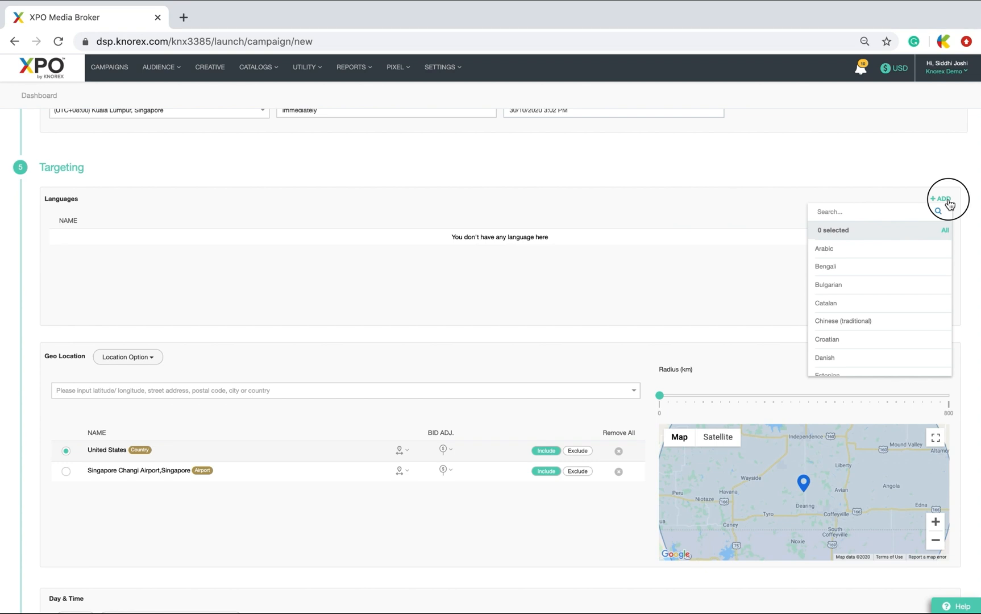
click(127, 357)
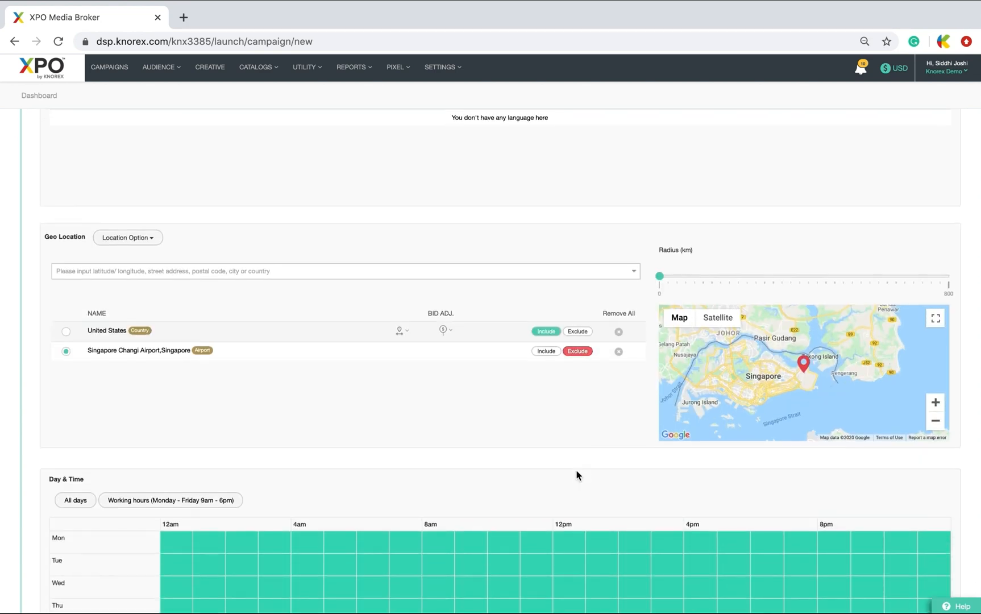
Step: Limit ad delivery to weekday working hours under Day & Time
scroll(down, 3)
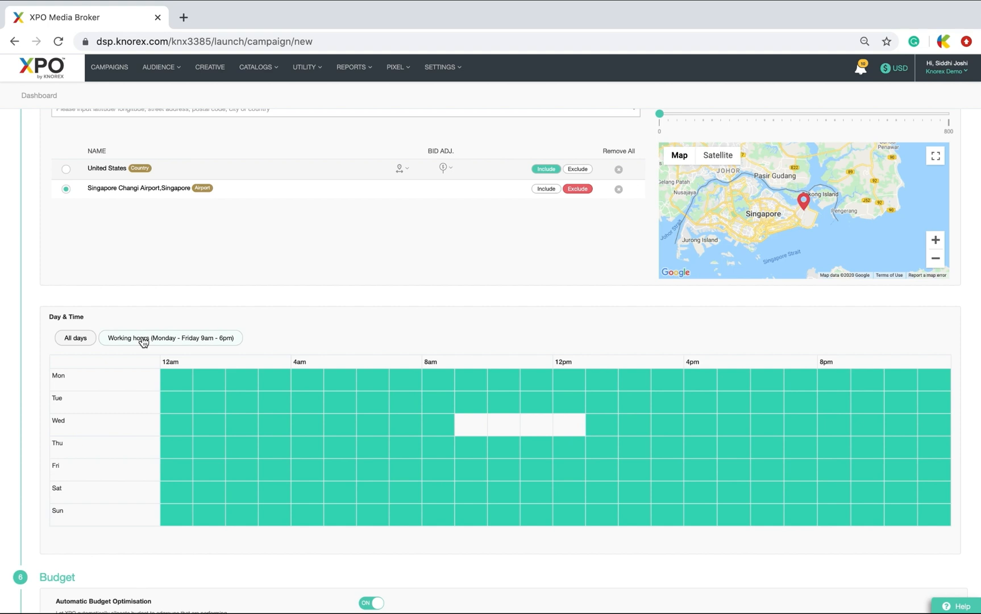
click(169, 338)
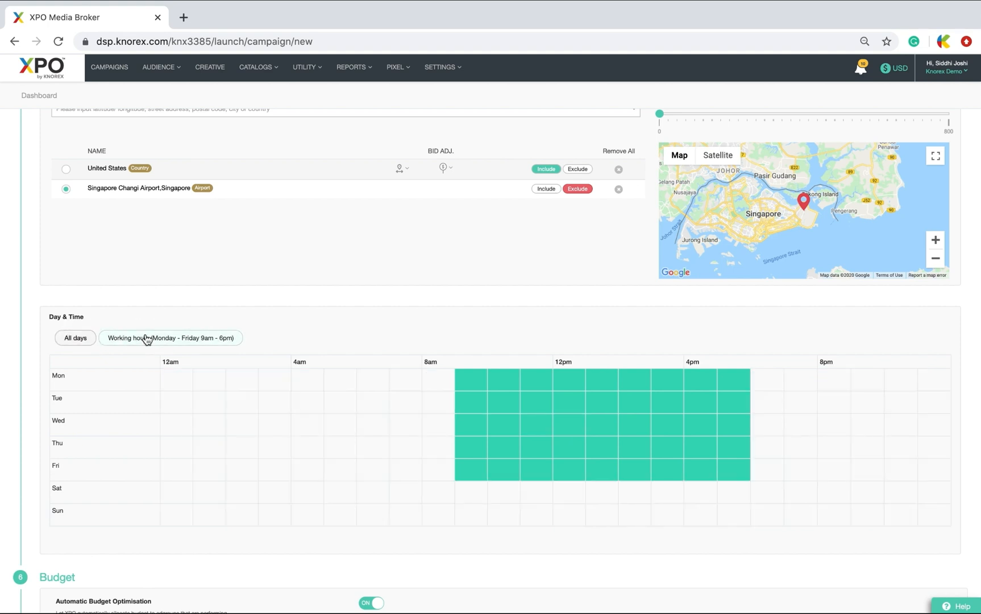
Step: Set a 1,000 USD overall cap and 50 USD daily cap with a manual per-channel split
scroll(down, 3)
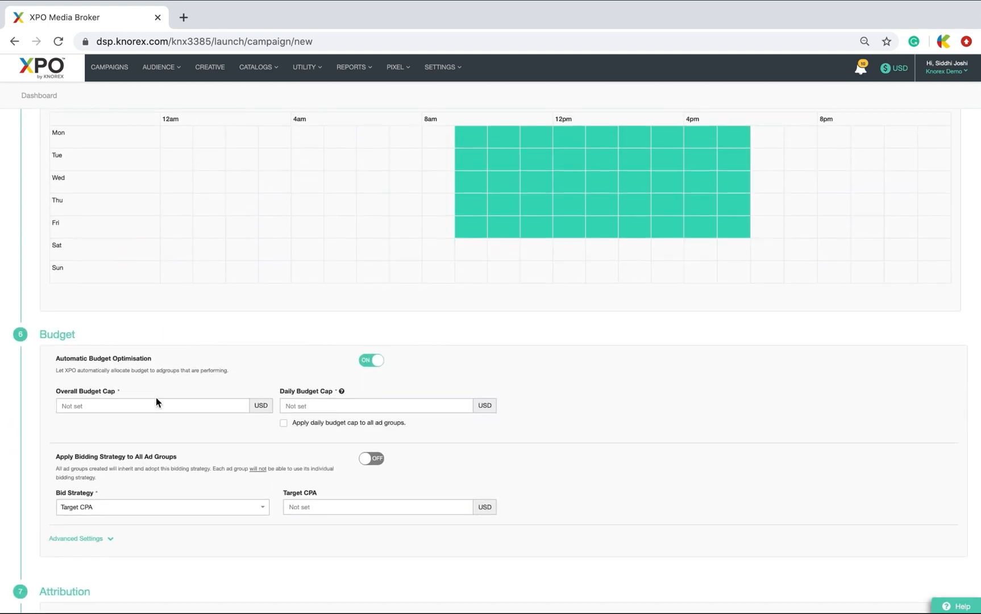
click(370, 360)
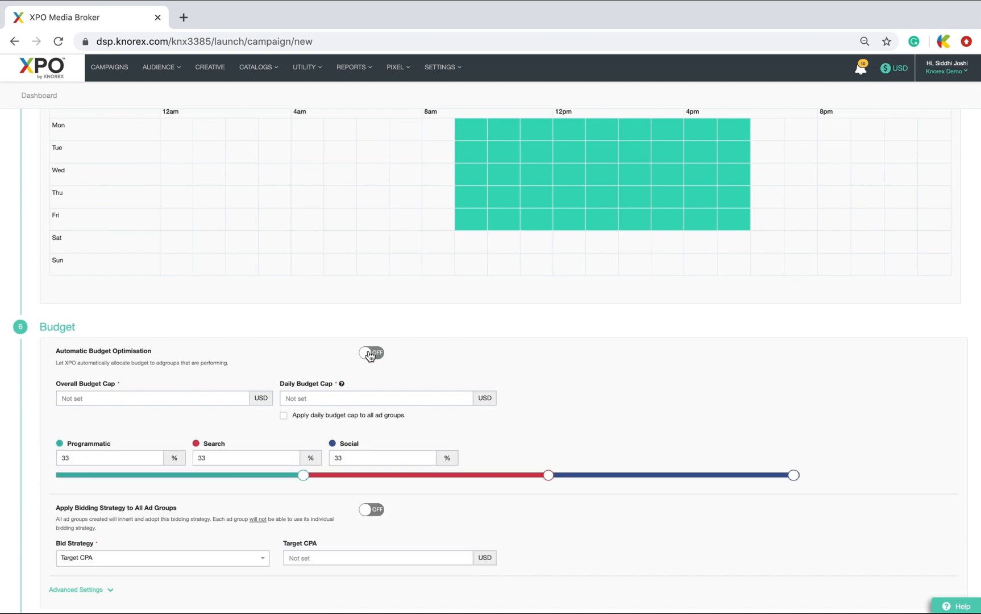
click(370, 352)
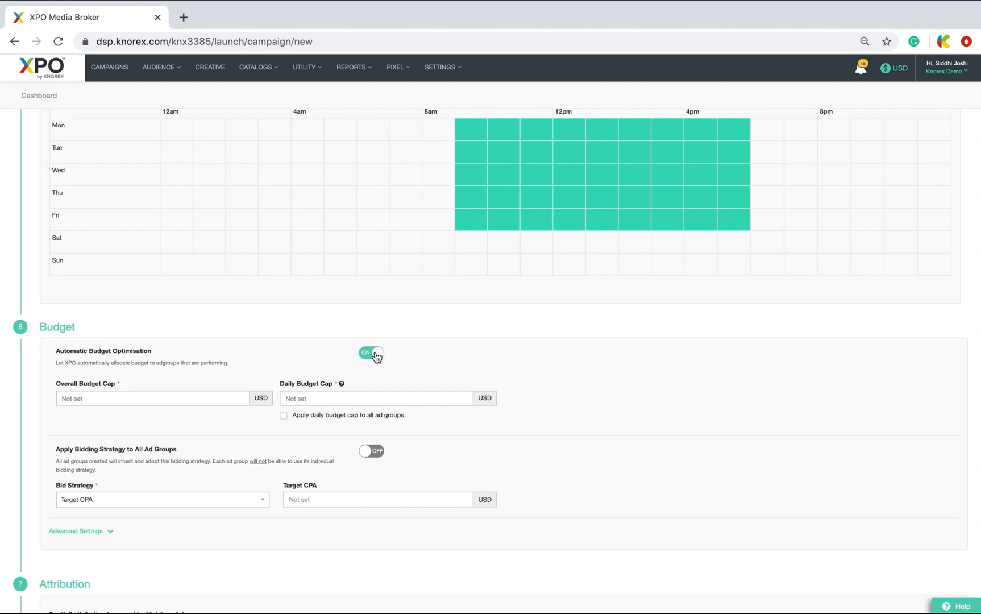
click(371, 352)
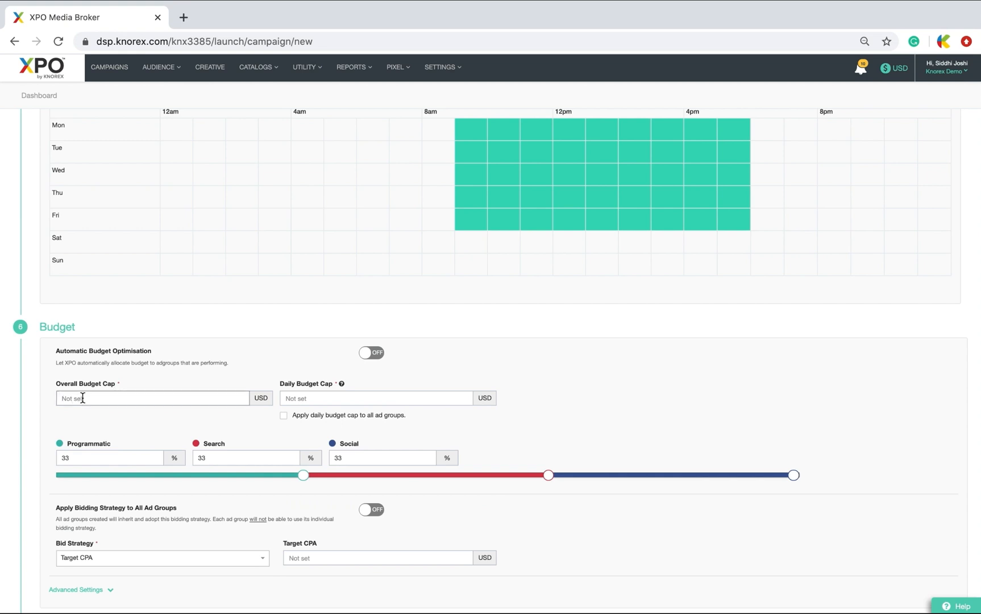
text(1000)
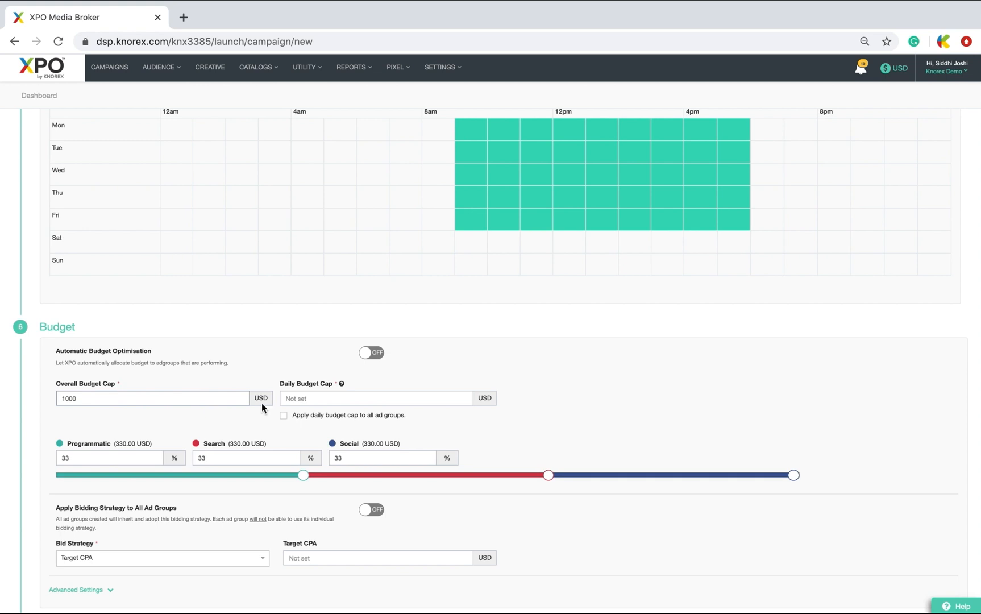
text(50.00)
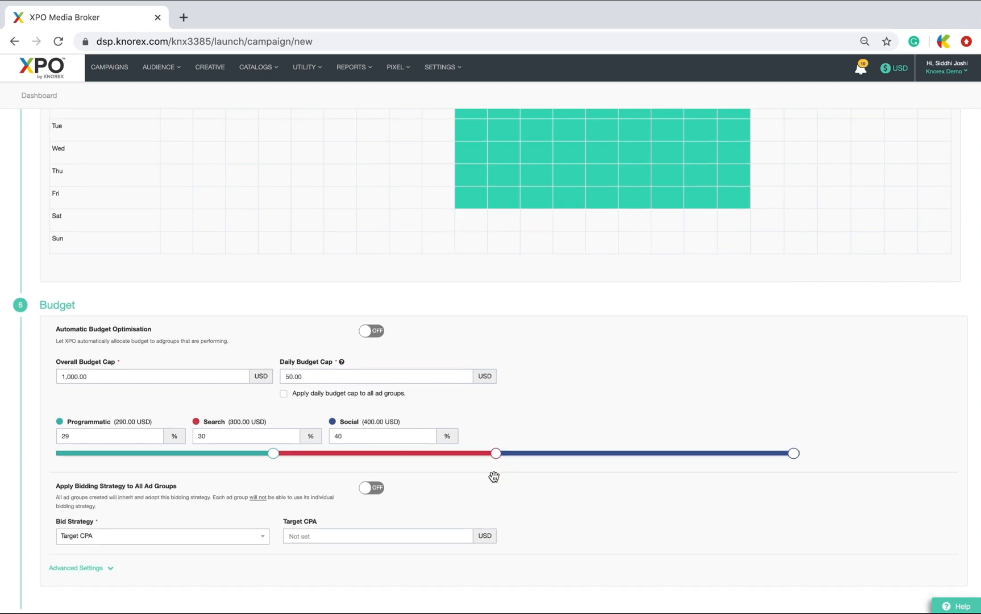
Step: Apply the Maximize Clicks bid strategy to all ad groups
scroll(down, 3)
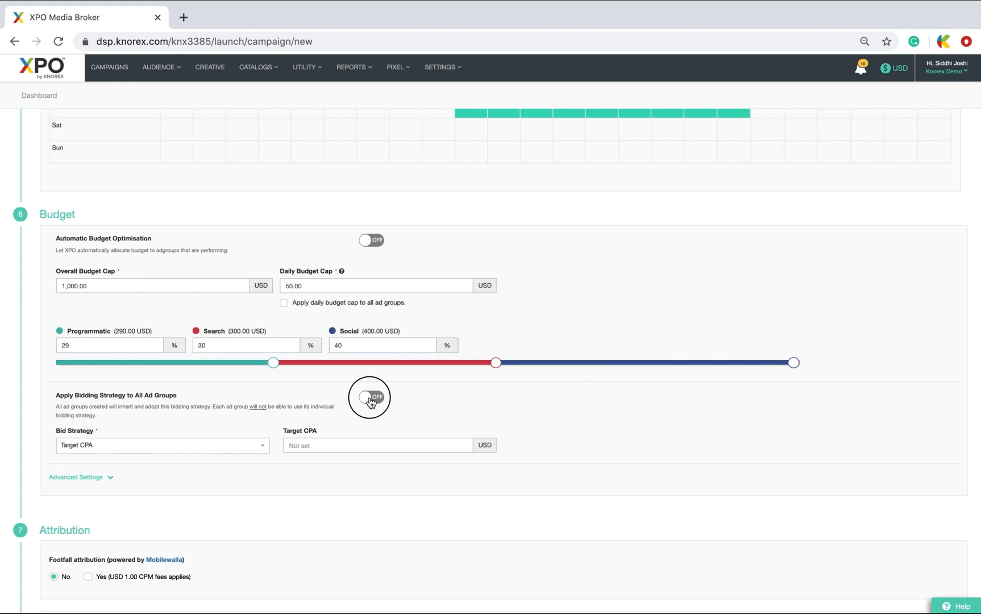
click(371, 397)
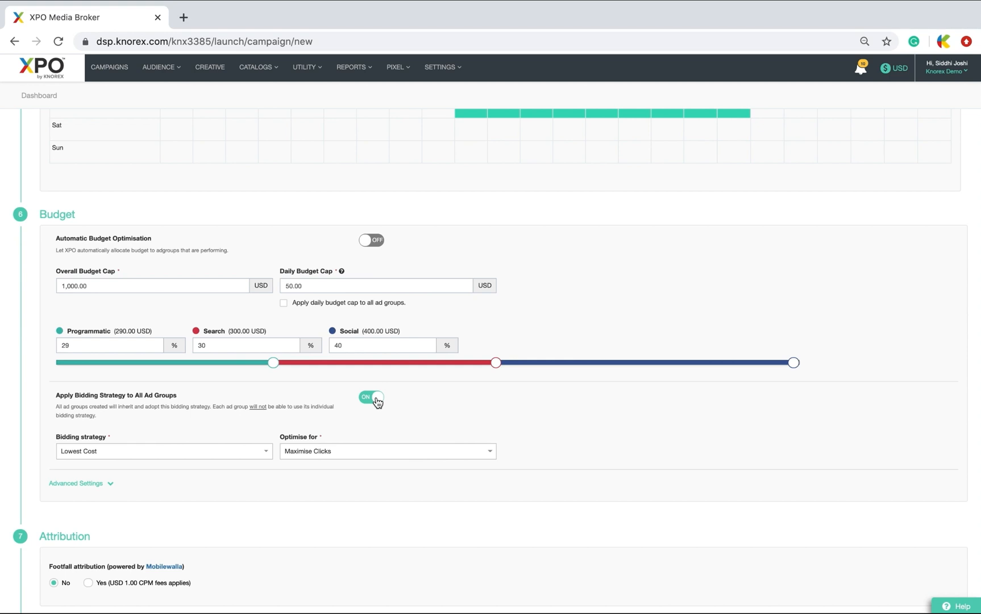
click(371, 398)
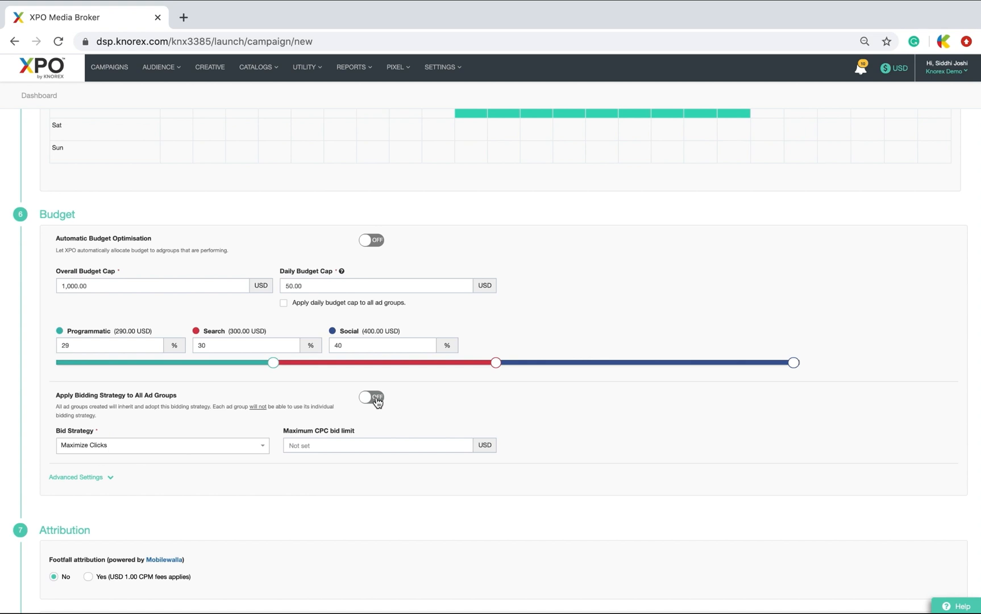
scroll(down, 3)
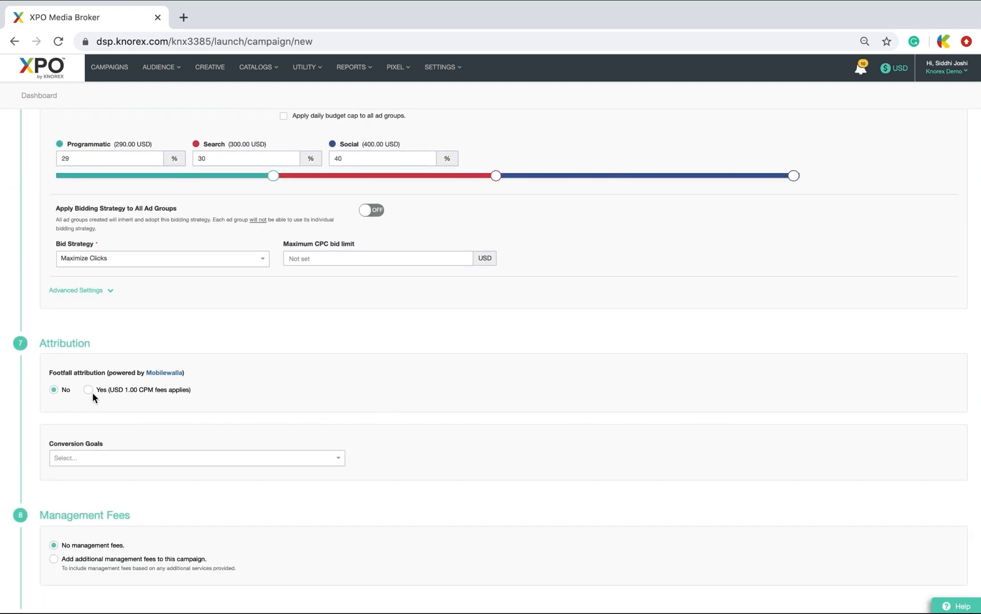
click(88, 389)
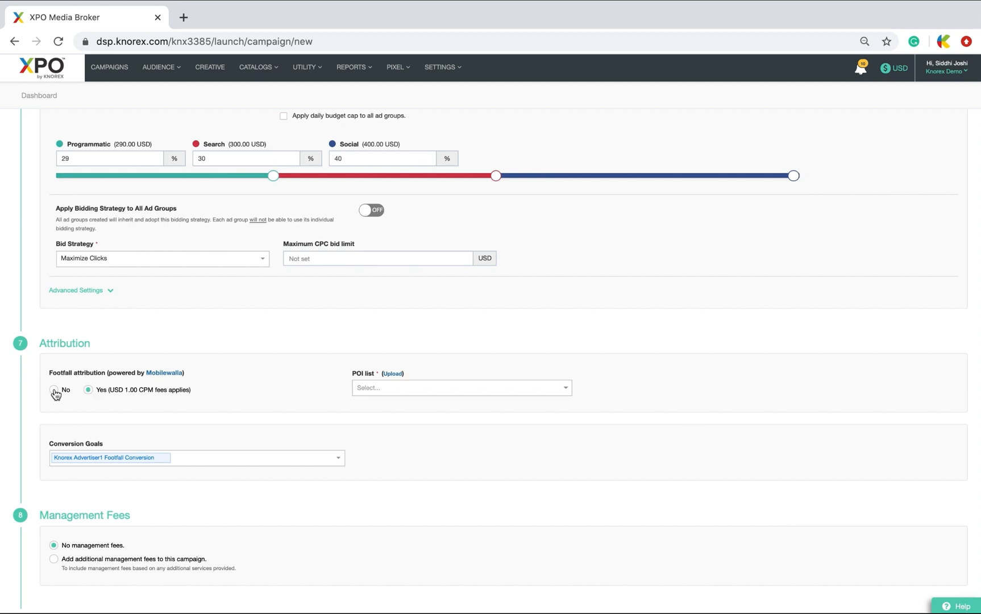
click(53, 390)
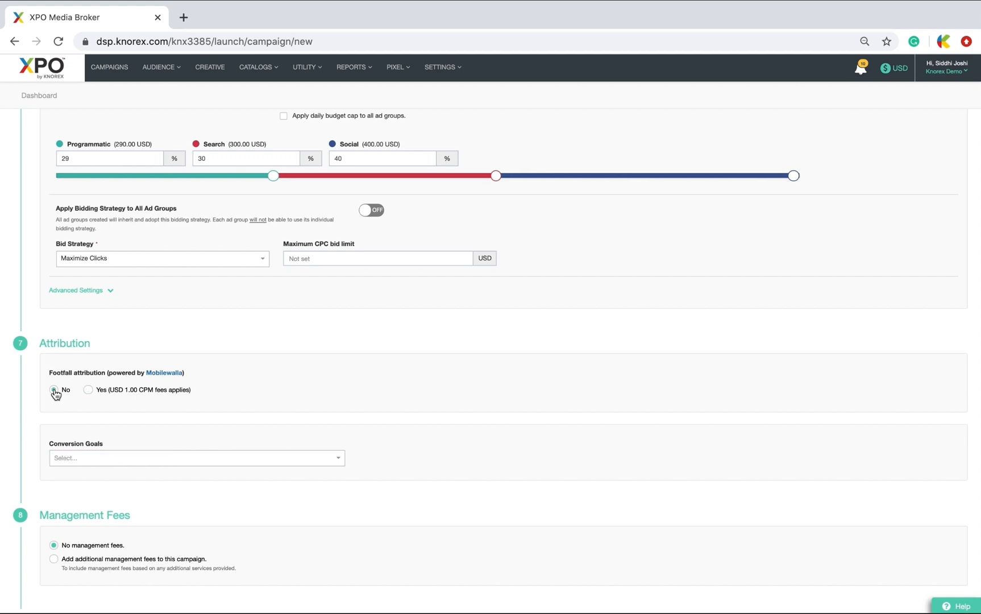
scroll(down, 3)
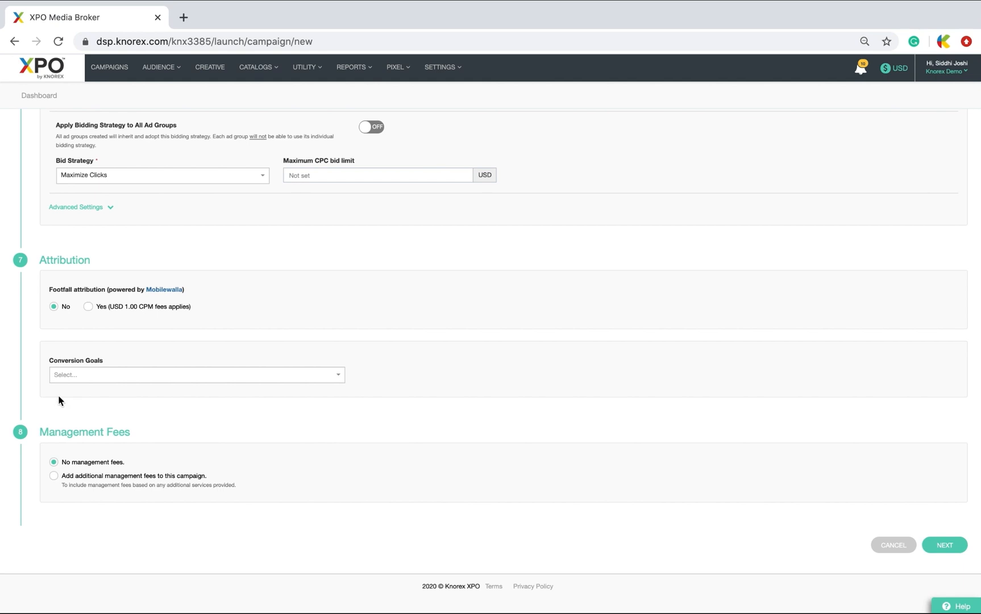
click(196, 373)
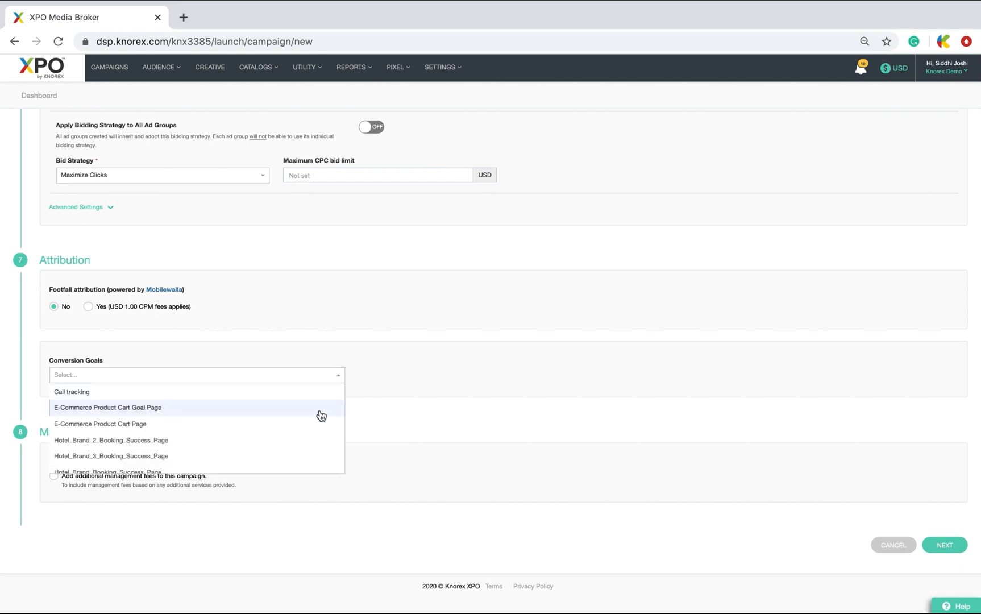
scroll(down, 3)
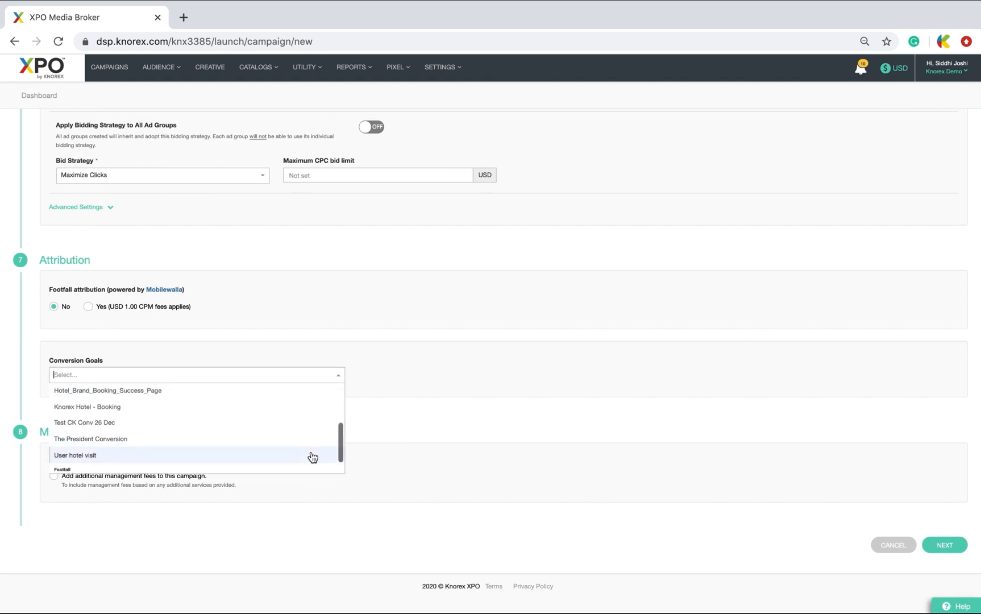
scroll(up, 3)
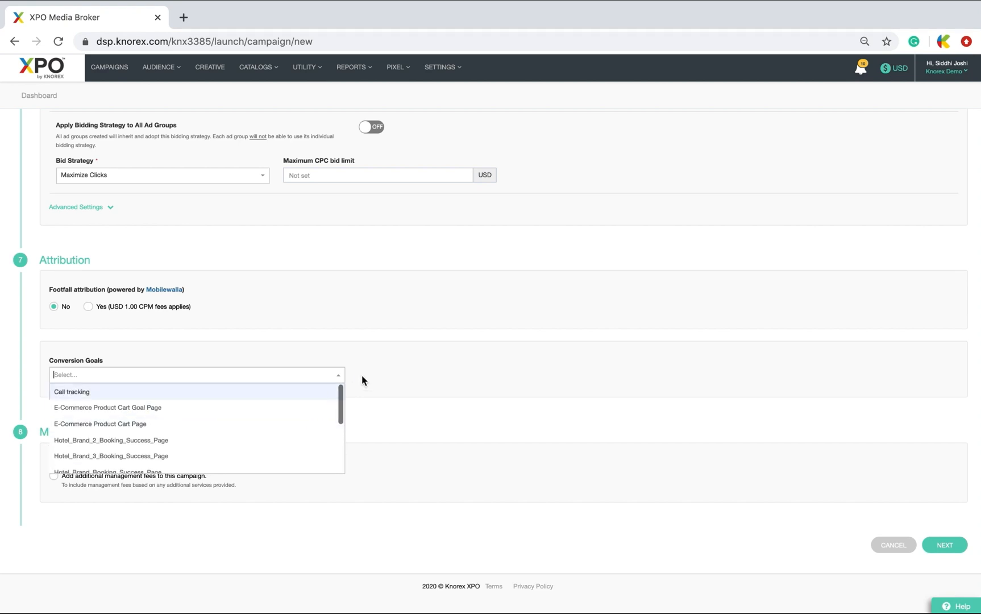
click(338, 375)
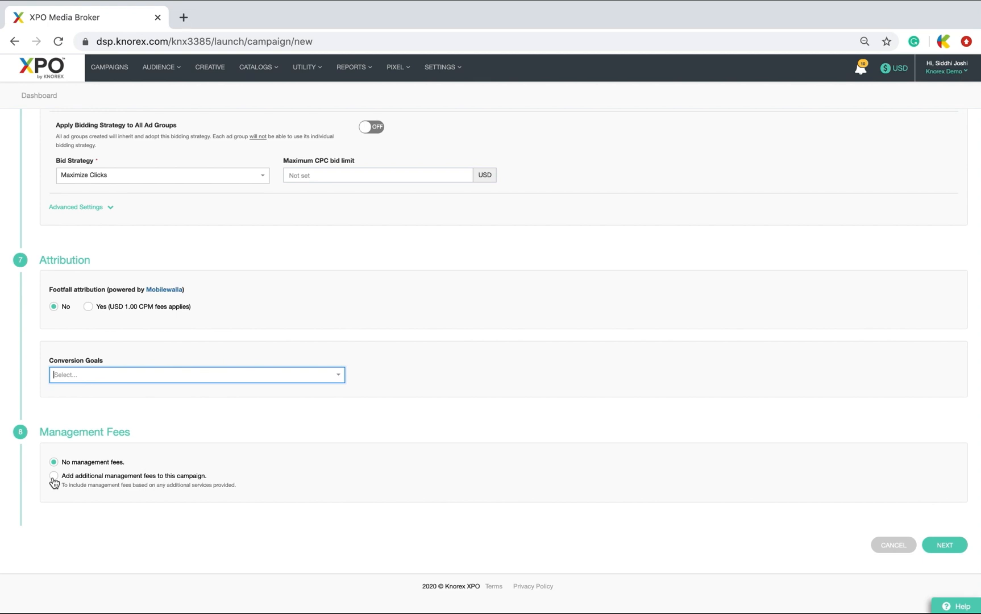
click(54, 476)
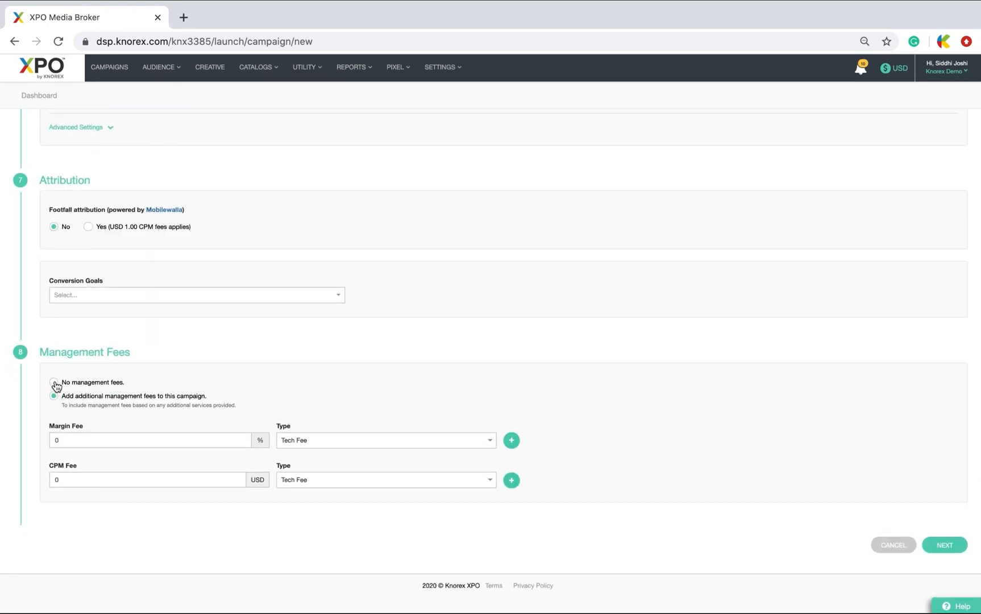
click(54, 382)
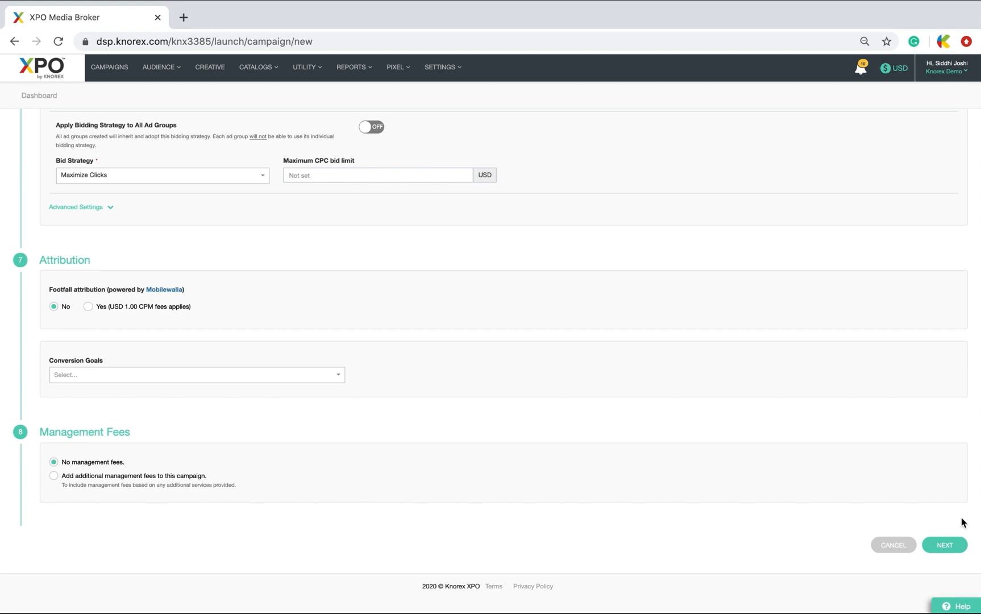
Step: Save the campaign and name the new ad group my_adgroup
click(944, 544)
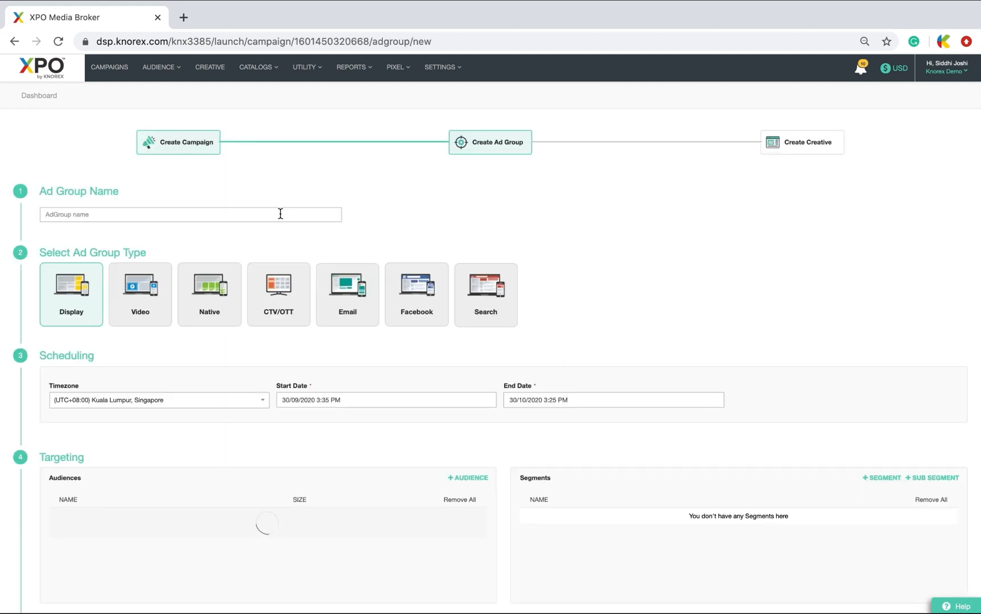
text(my_adgr)
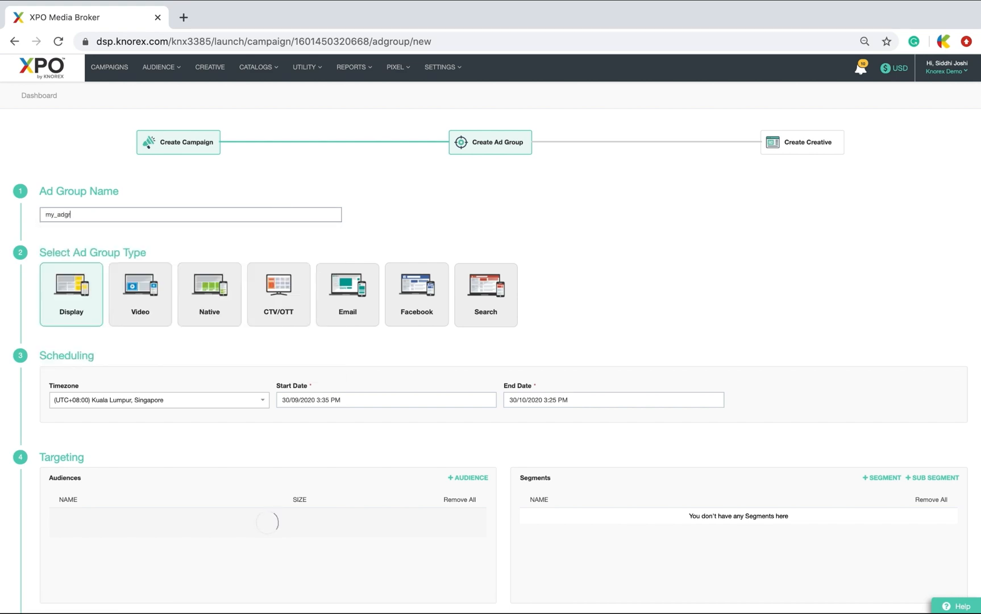
text(oup)
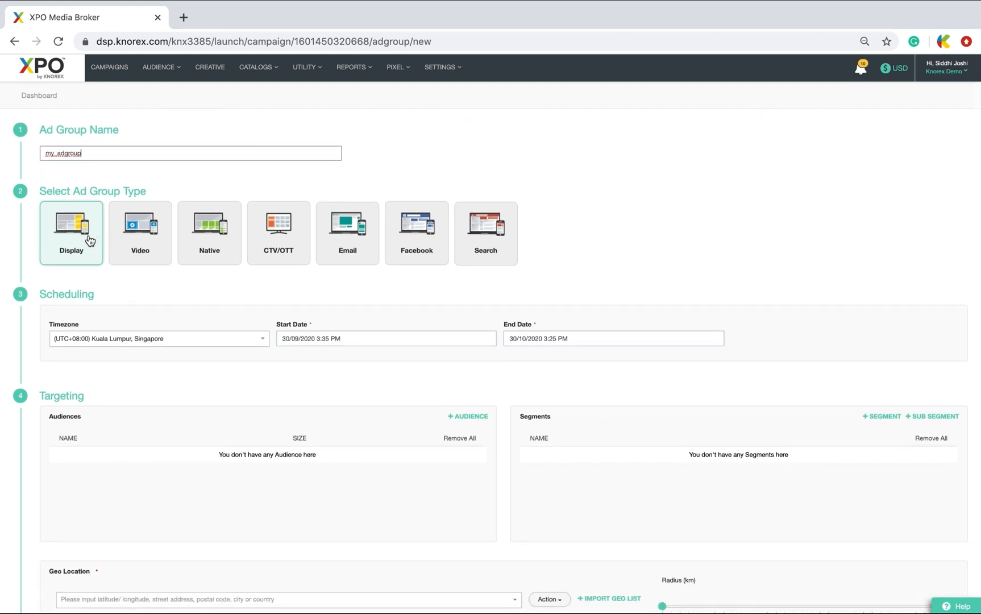
mouse_move(236, 237)
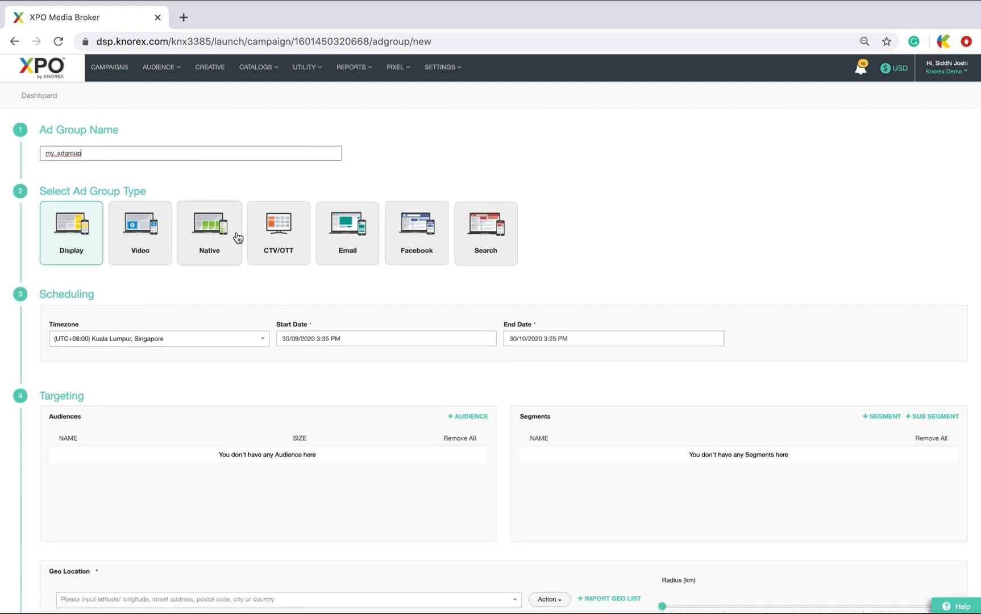
mouse_move(485, 238)
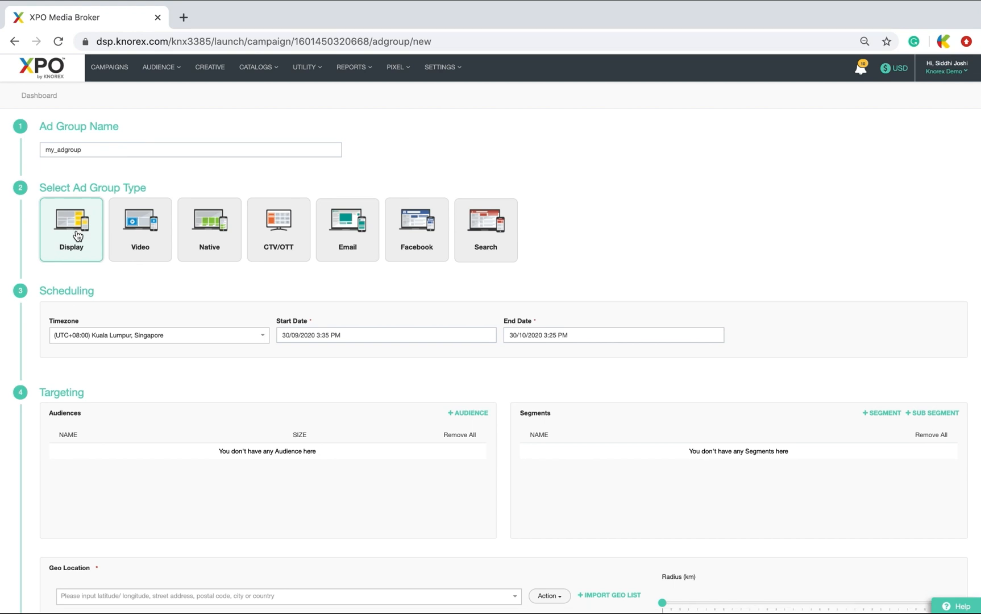
Step: Keep the Kuala Lumpur, Singapore timezone and choose the Display ad group type
click(158, 259)
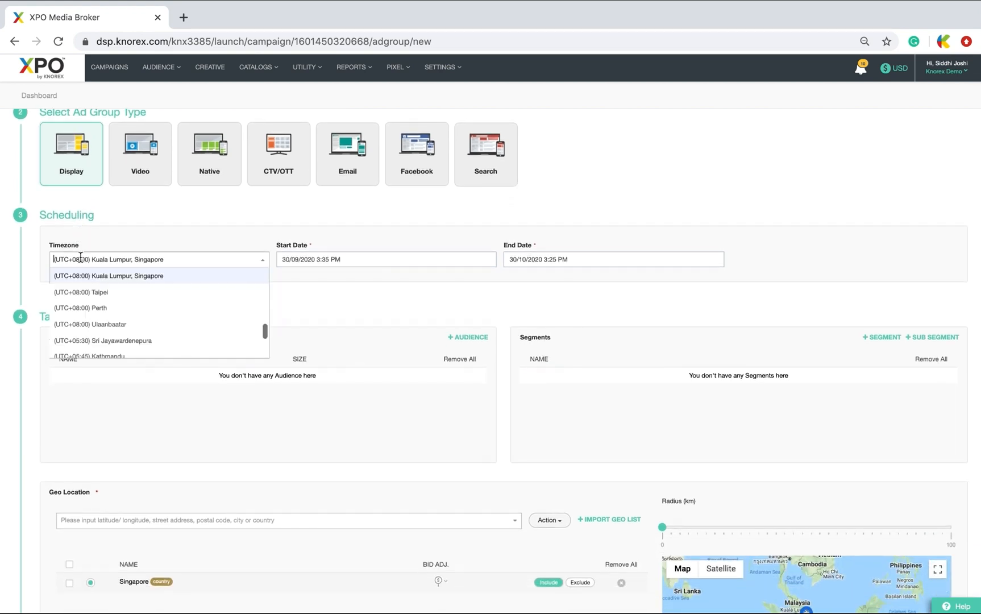
click(108, 275)
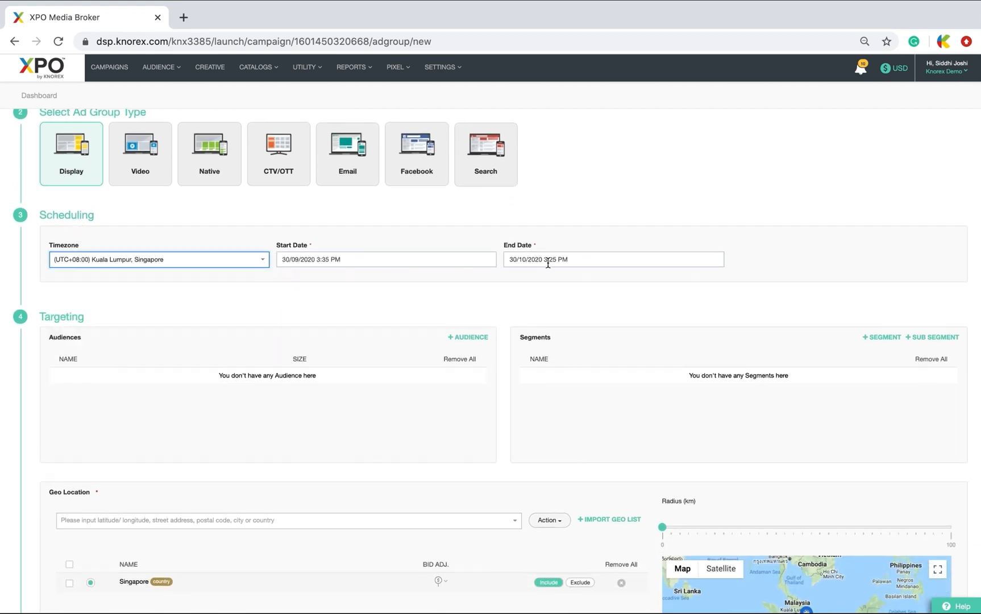
click(467, 338)
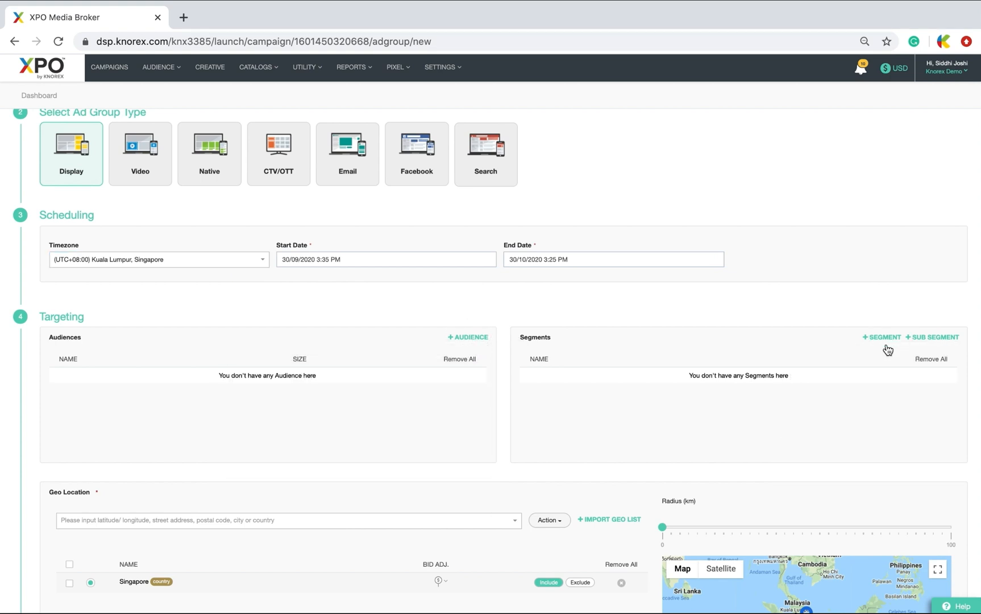
Step: Browse the saved geo lists under Import Geo List
scroll(down, 3)
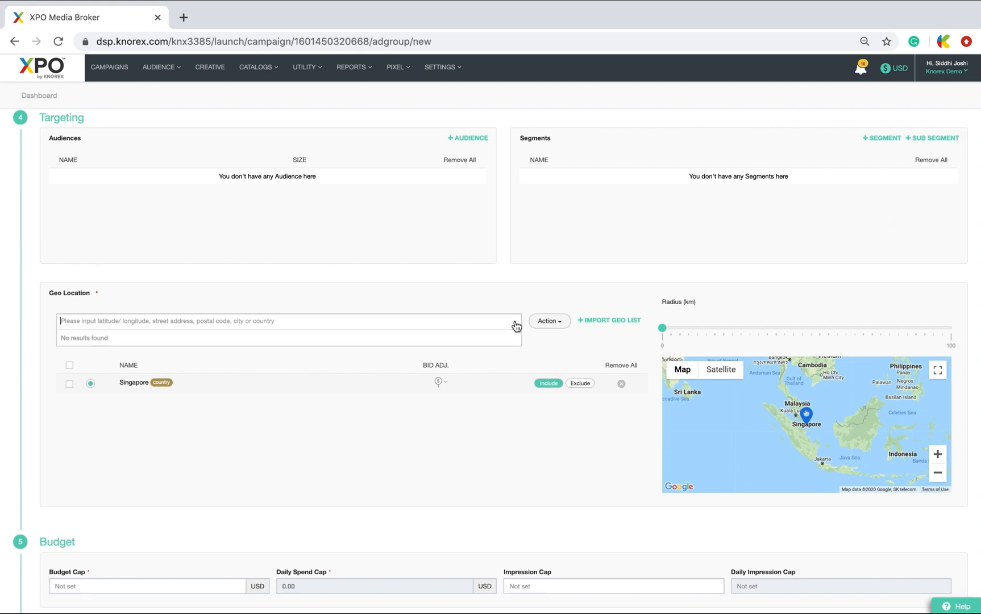
click(608, 321)
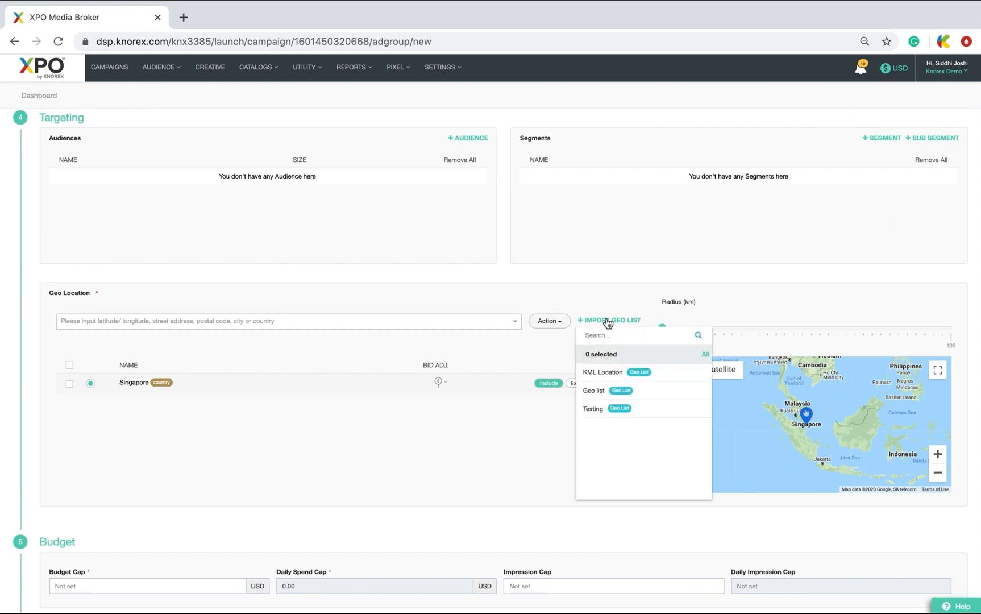
scroll(down, 3)
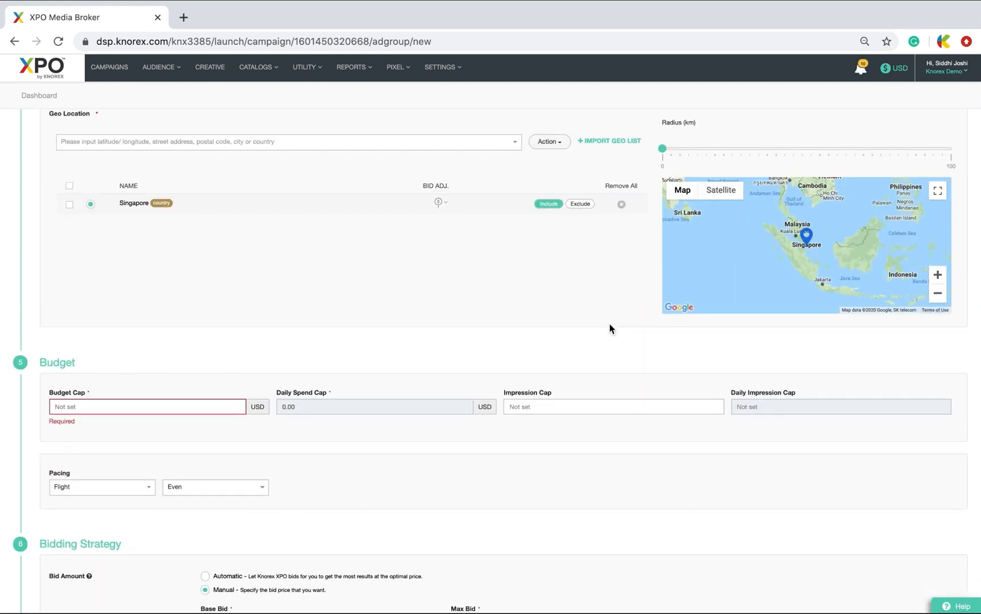
Step: Give the ad group a 50 USD budget cap with Even pacing
scroll(down, 3)
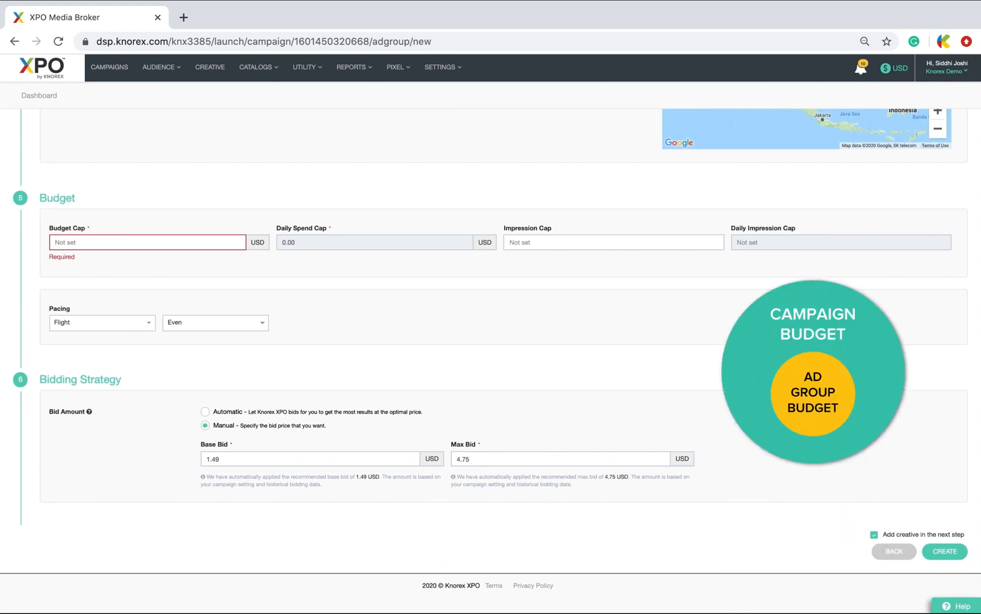
text(50)
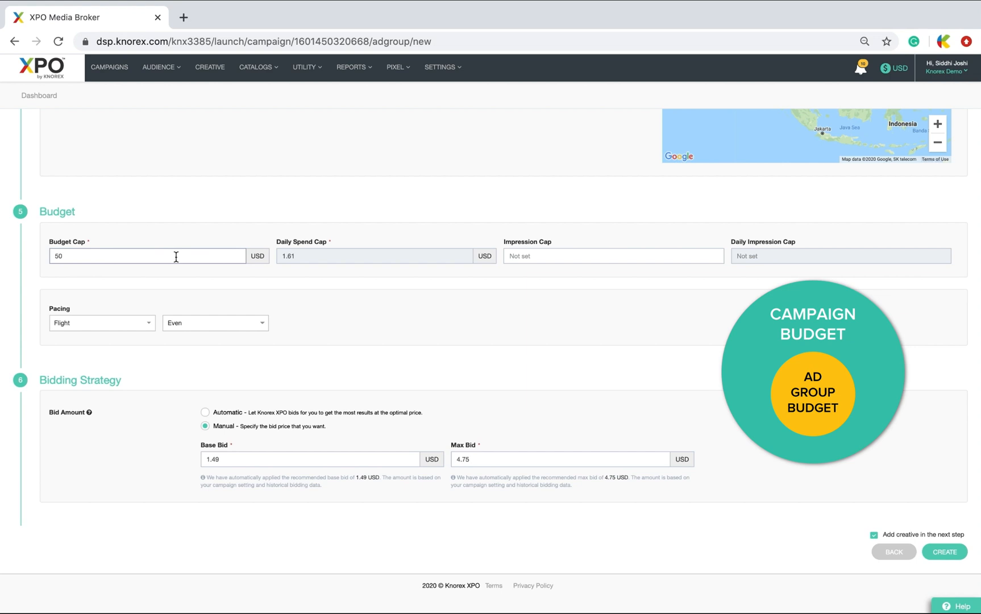
mouse_move(282, 266)
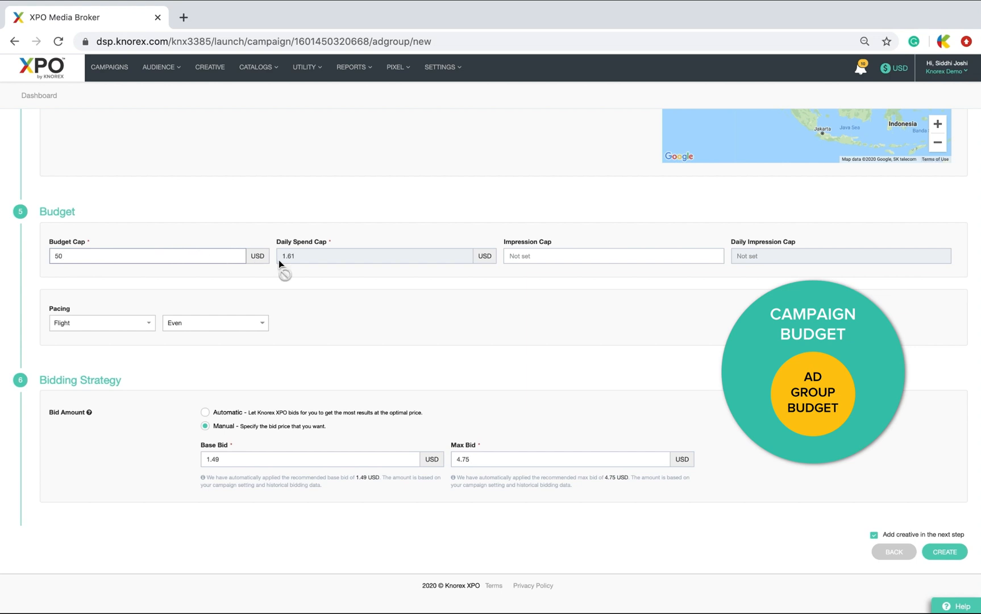
mouse_move(300, 264)
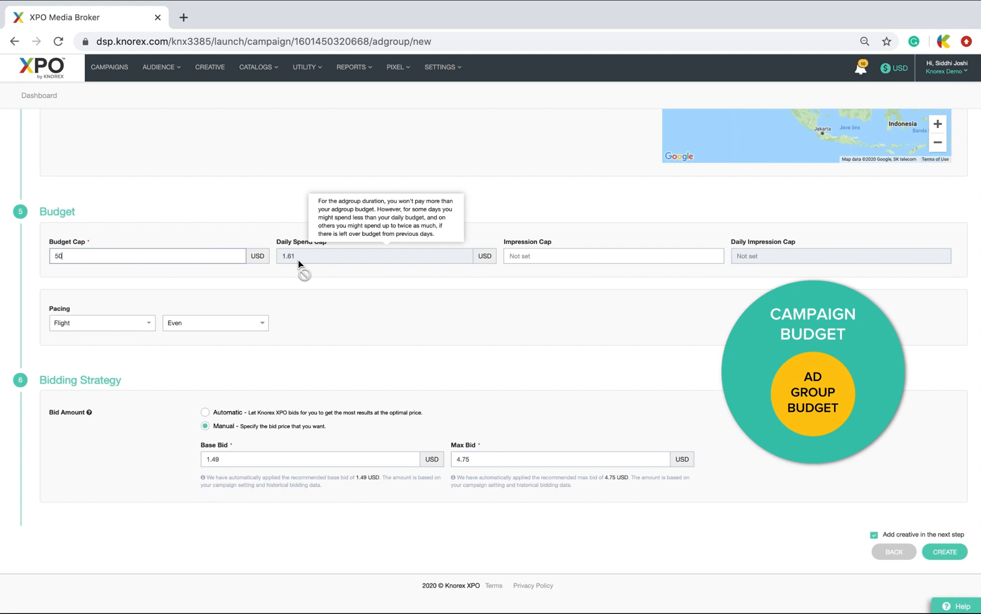
mouse_move(364, 266)
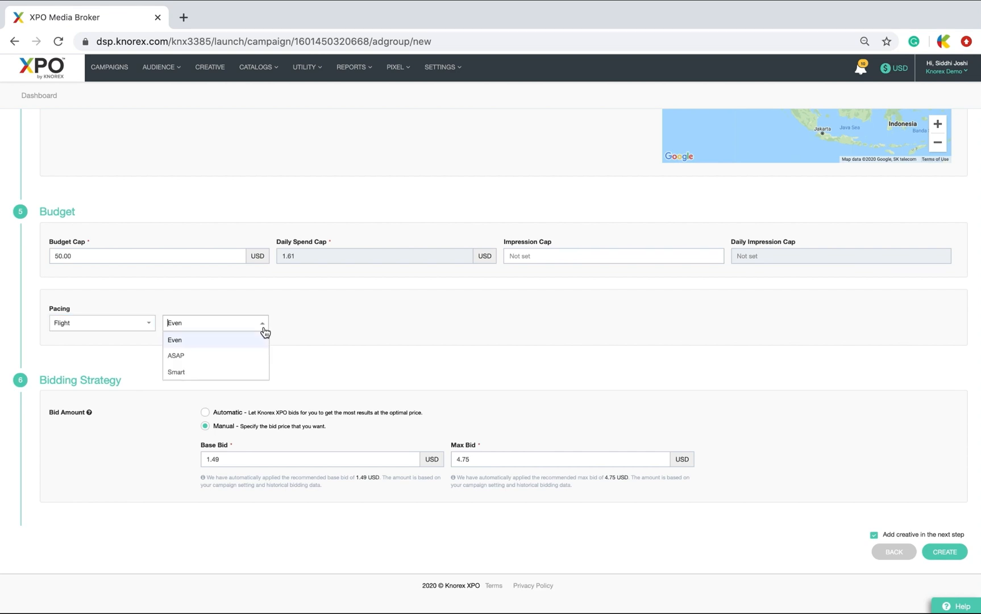
click(175, 340)
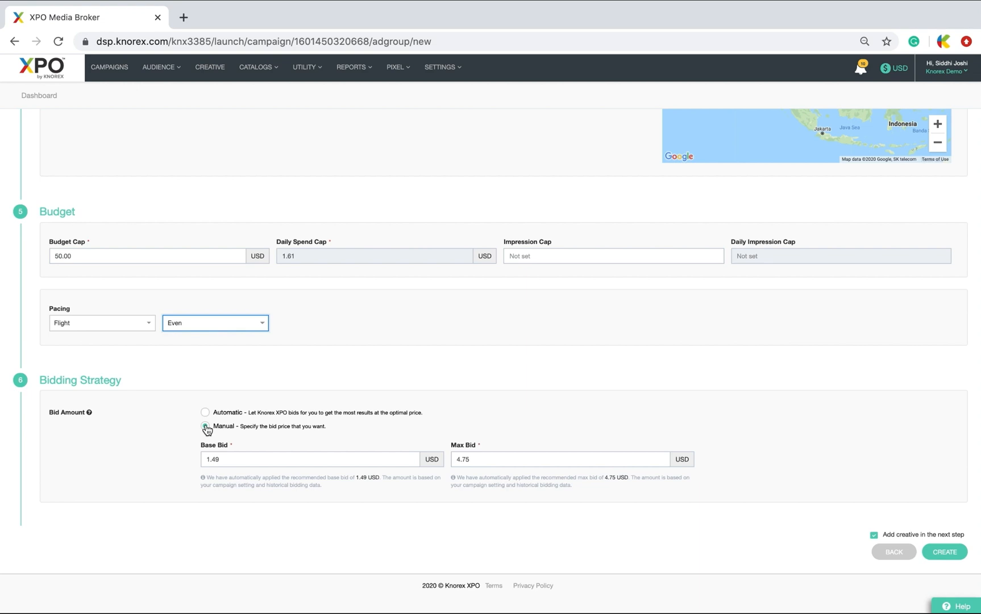
Step: Use Automatic bidding optimised for clicks and keep adding a creative in the next step
click(205, 426)
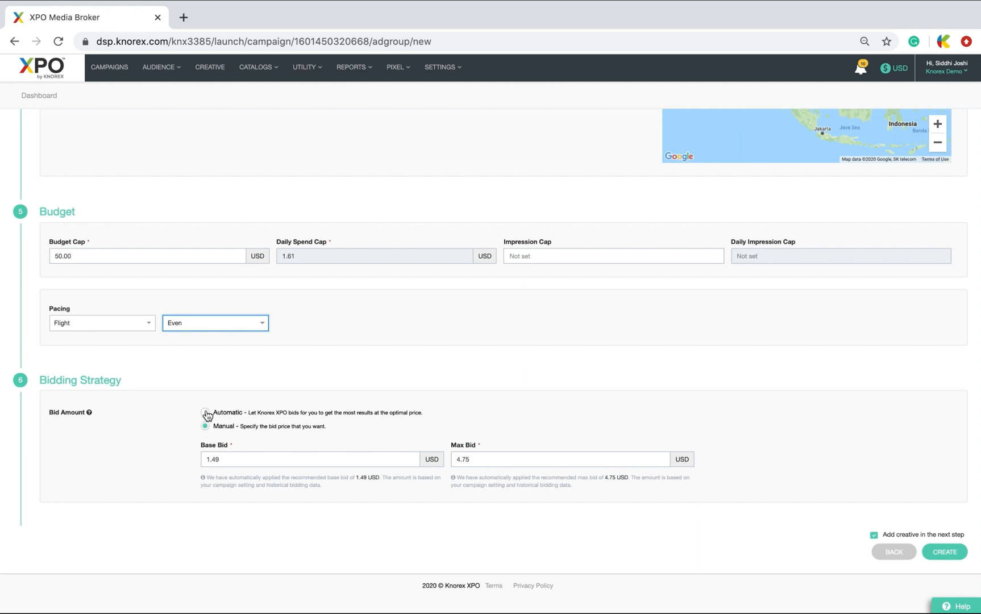
click(205, 411)
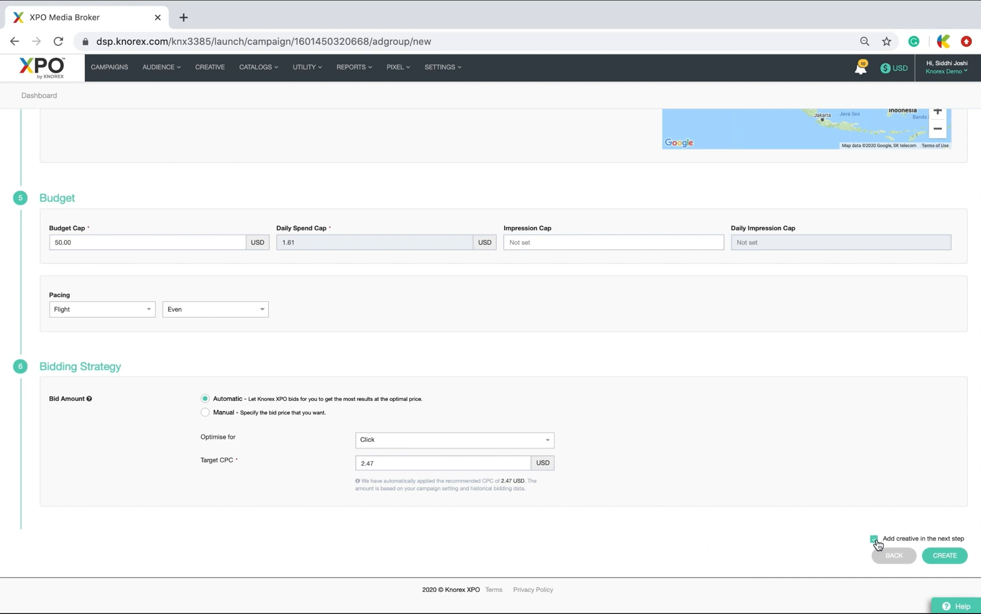
click(874, 538)
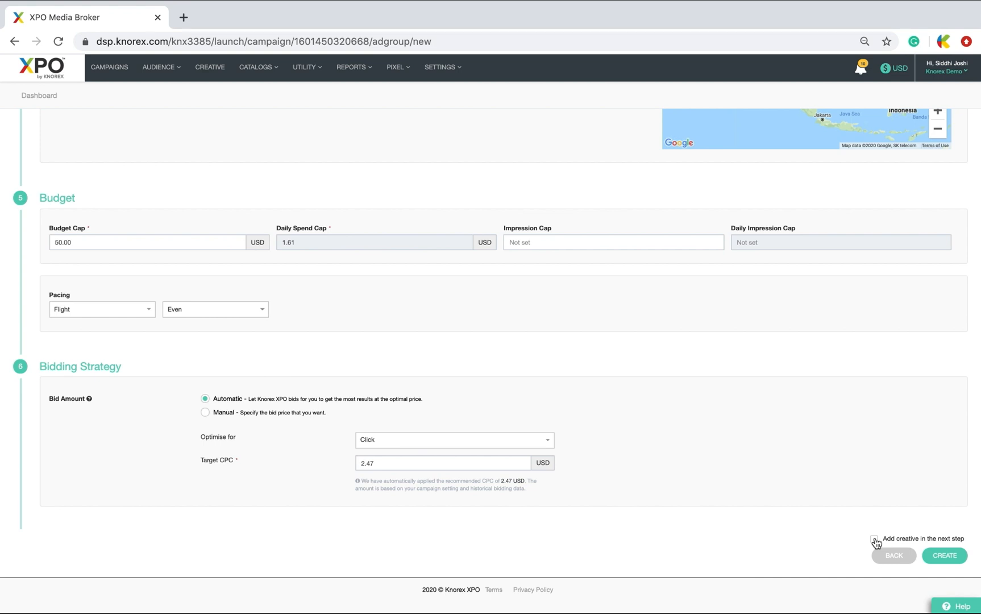
click(874, 539)
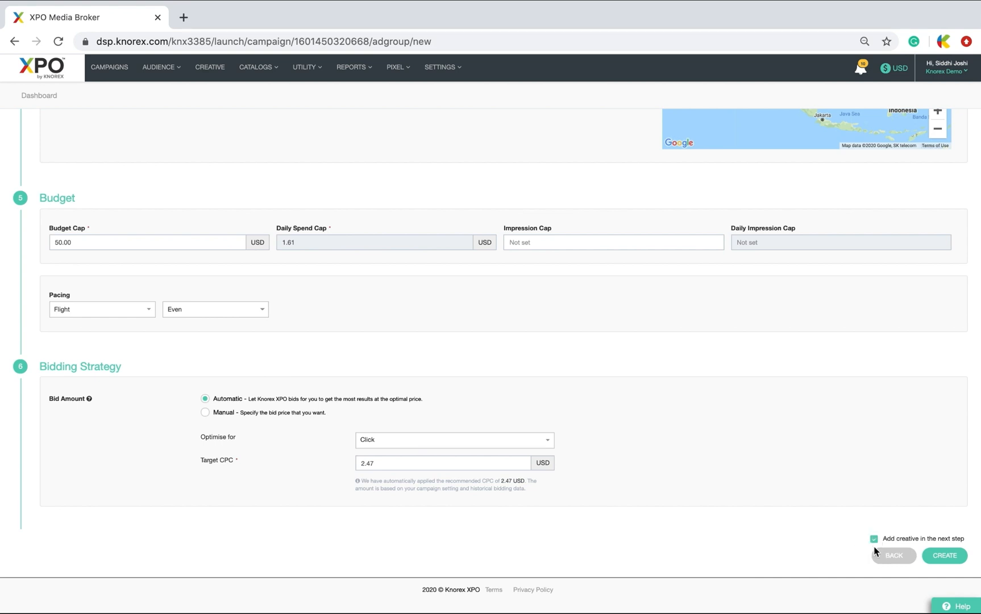
mouse_move(945, 556)
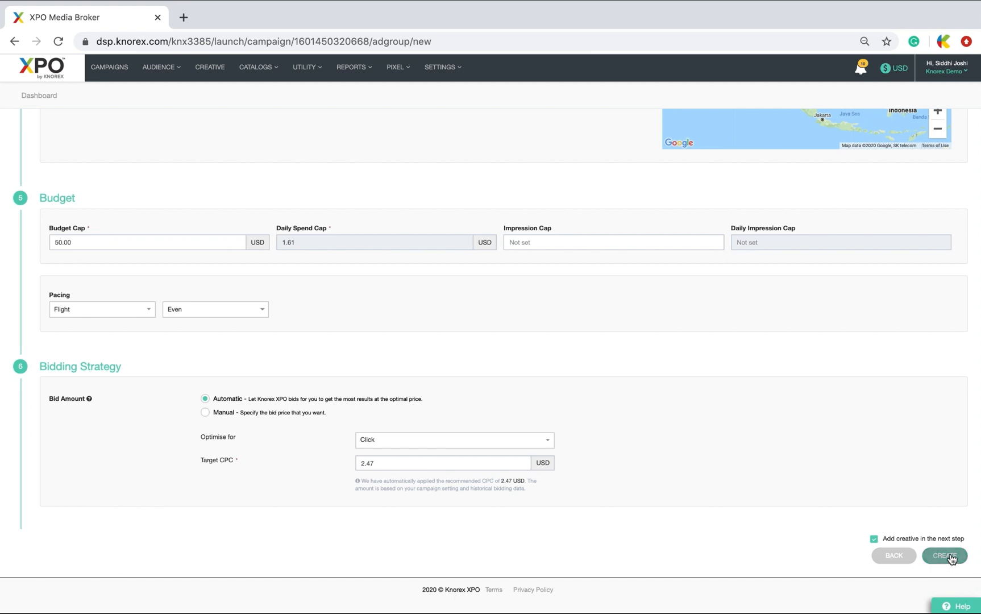
Step: Create the ad group and choose to make a new creative rather than reuse one
click(944, 556)
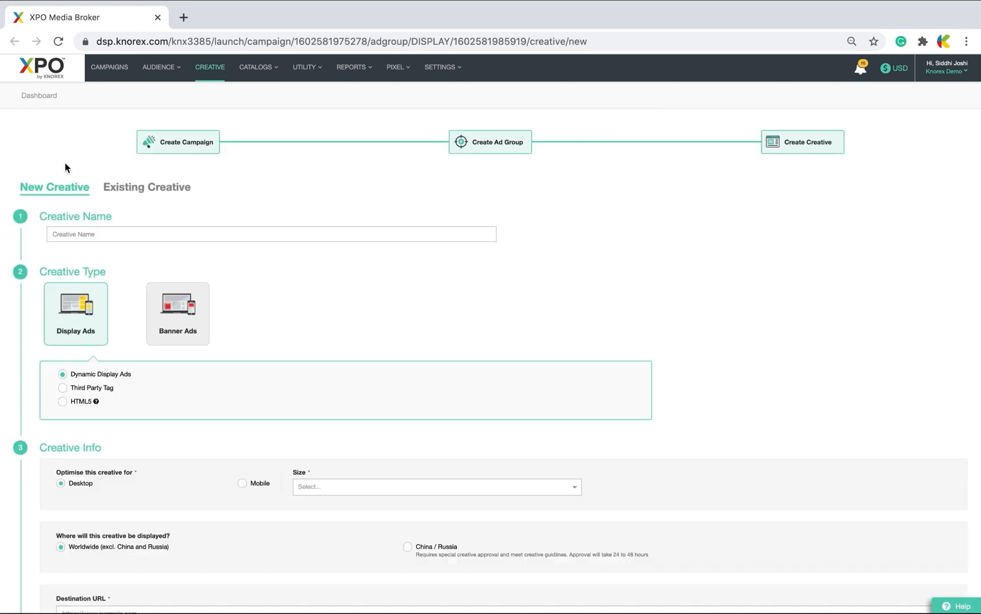
mouse_move(45, 177)
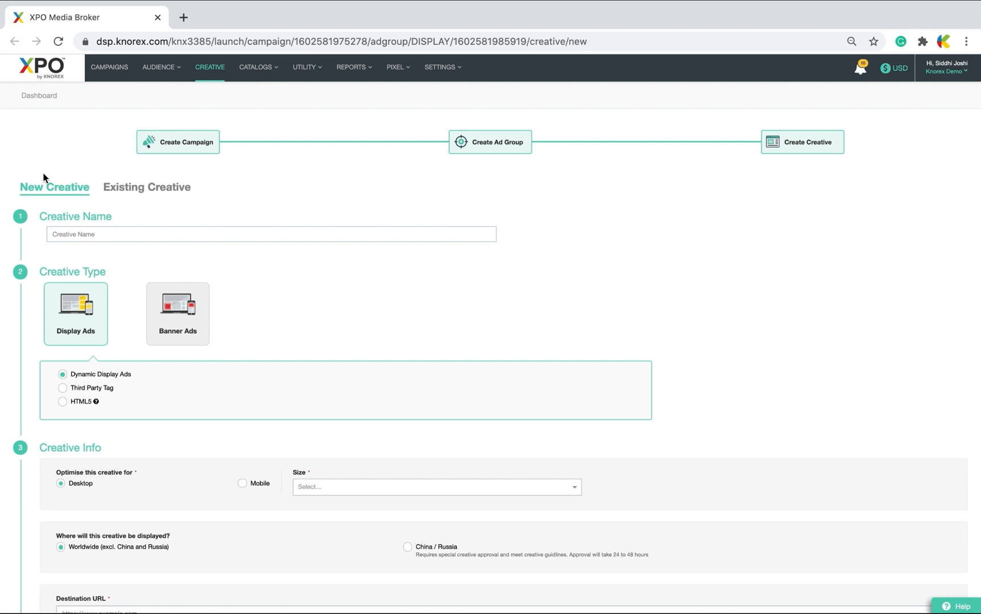
click(146, 186)
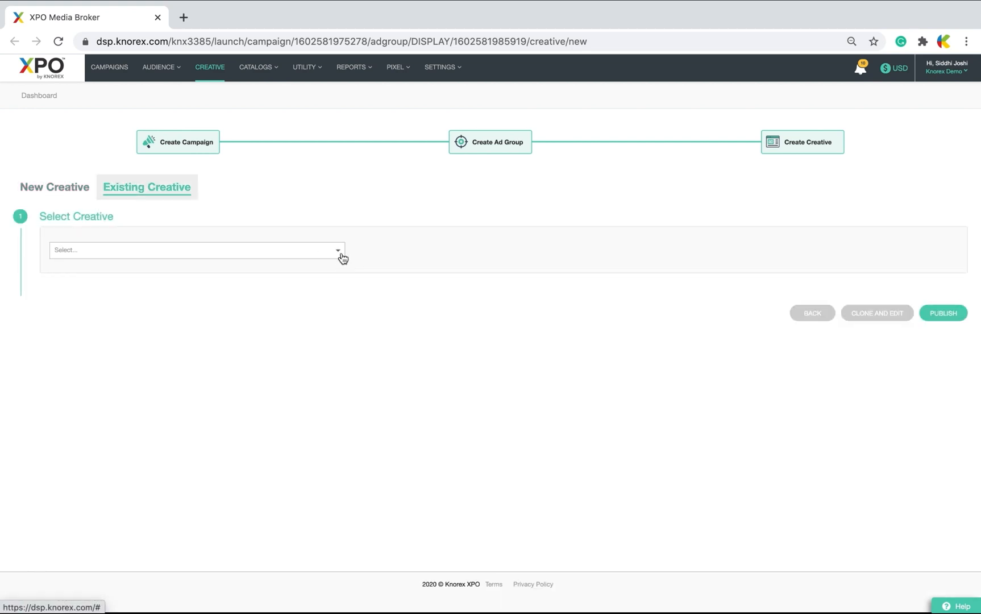
click(195, 250)
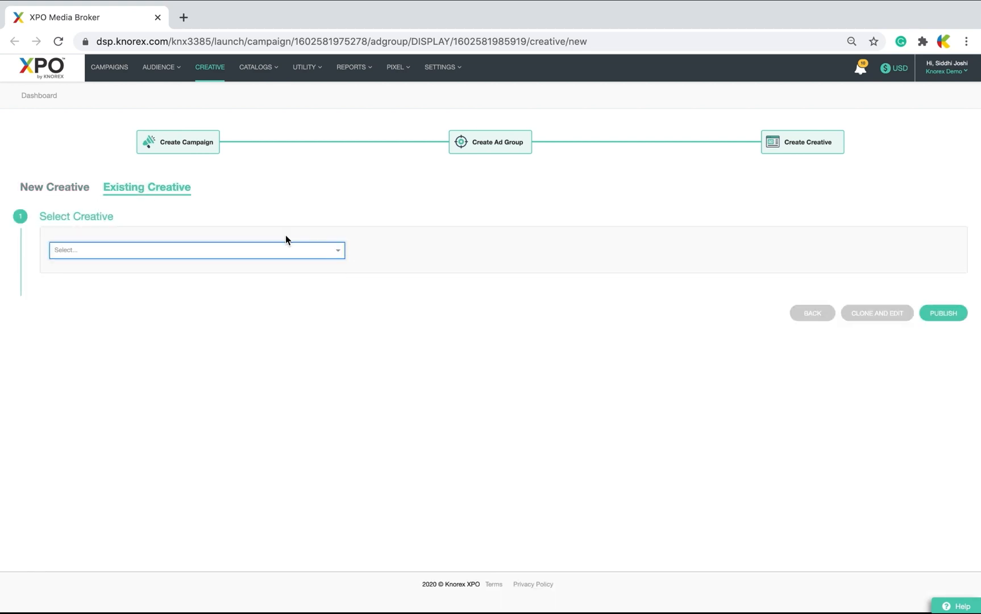
click(55, 188)
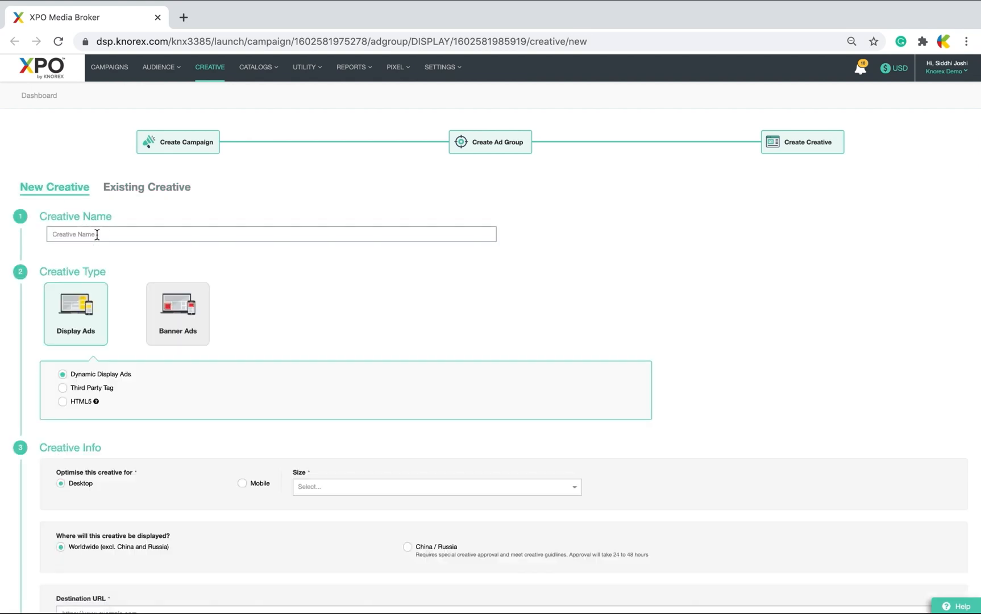
Step: Name the creative My_Creative and keep it as a Display Ads creative
text(My_)
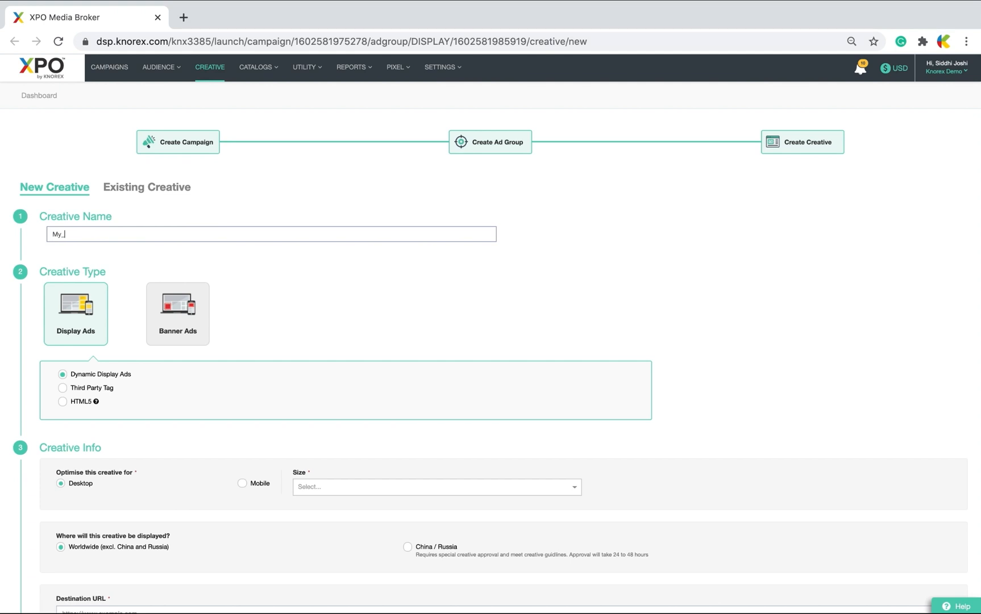
text(Creative)
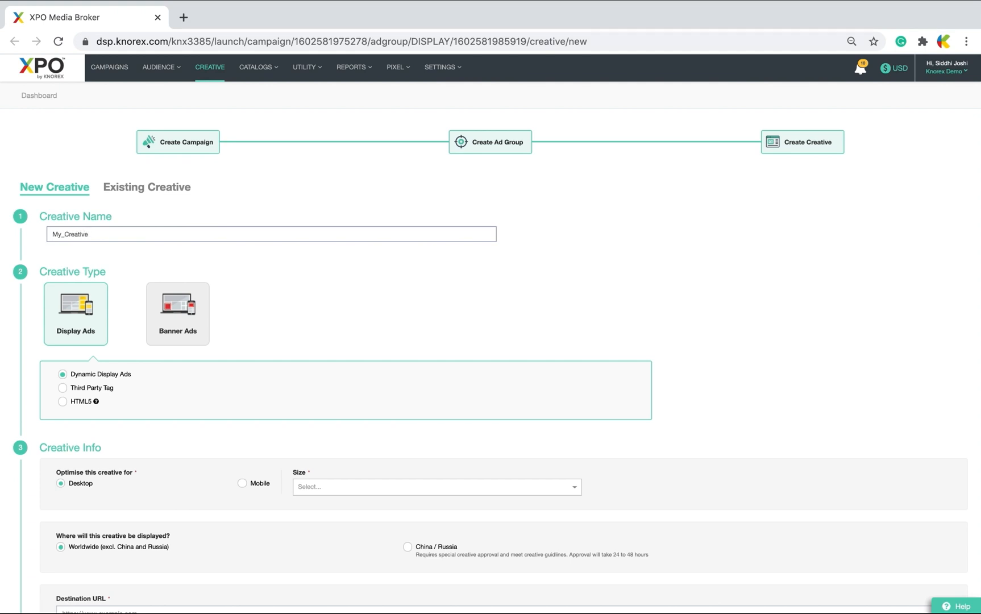
mouse_move(90, 321)
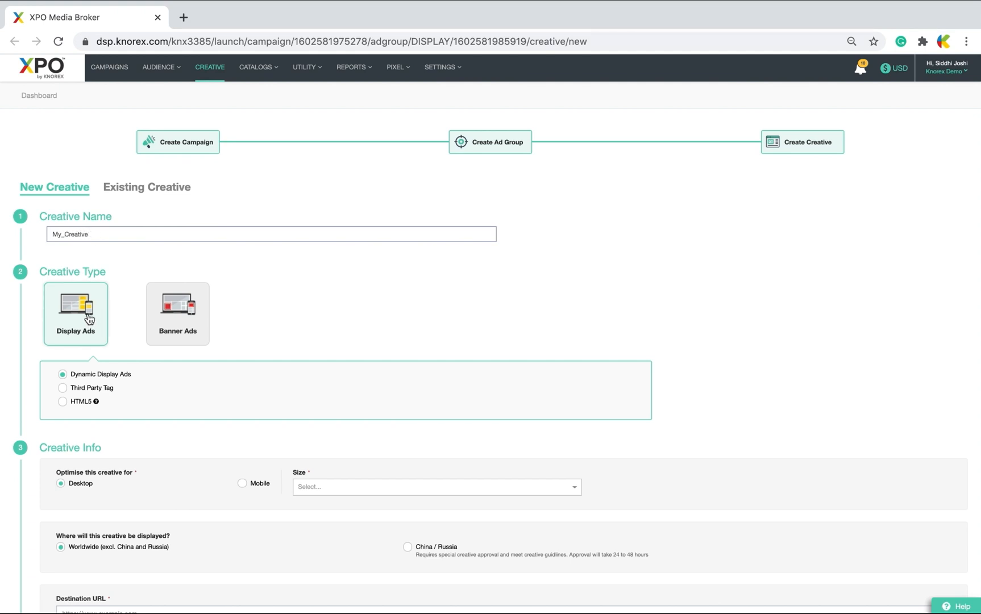
click(177, 313)
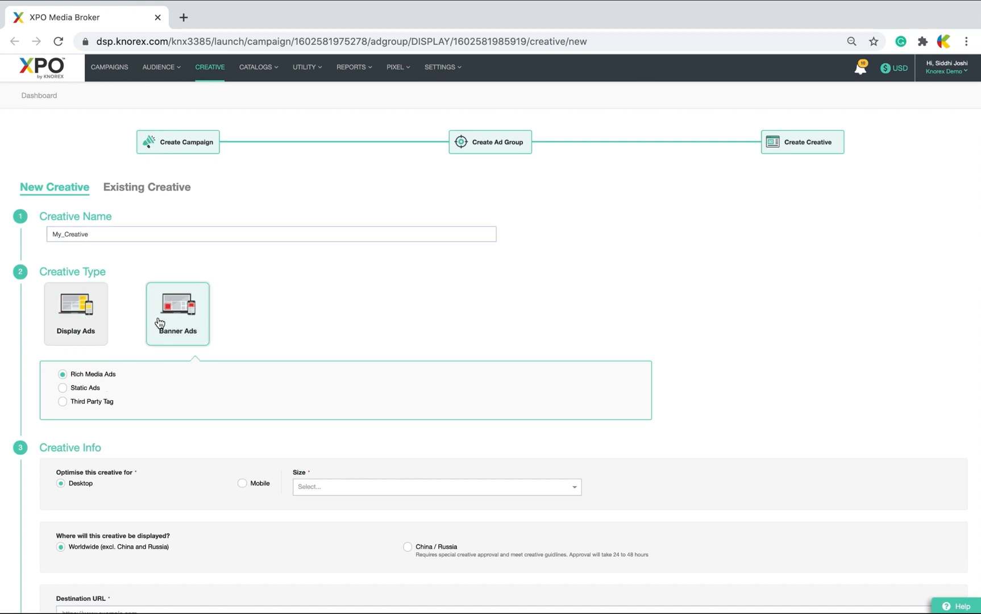
click(75, 314)
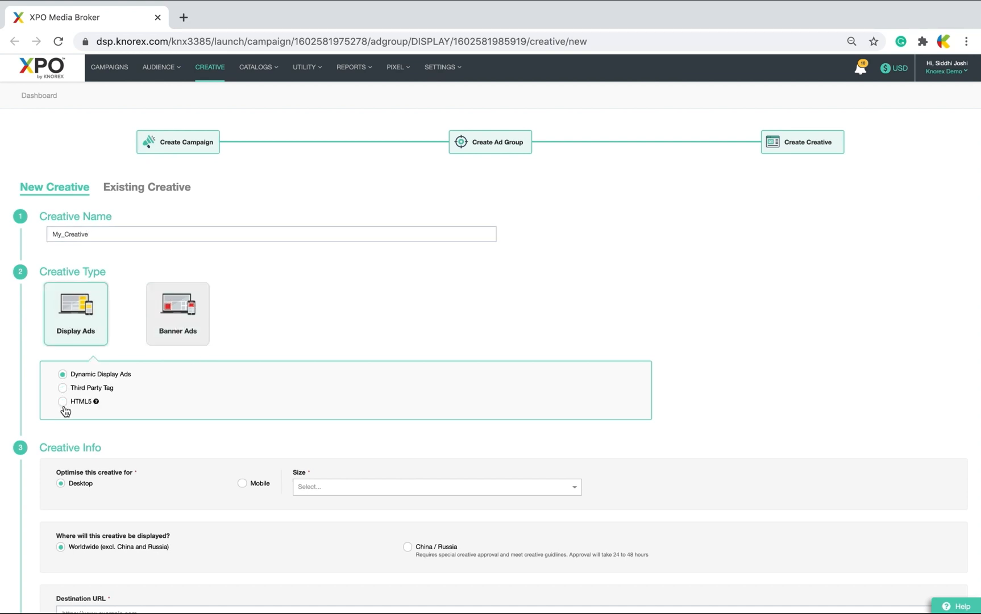
Step: Make the creative a mobile Expandable Large Banner (320 x 100) shown worldwide
scroll(down, 3)
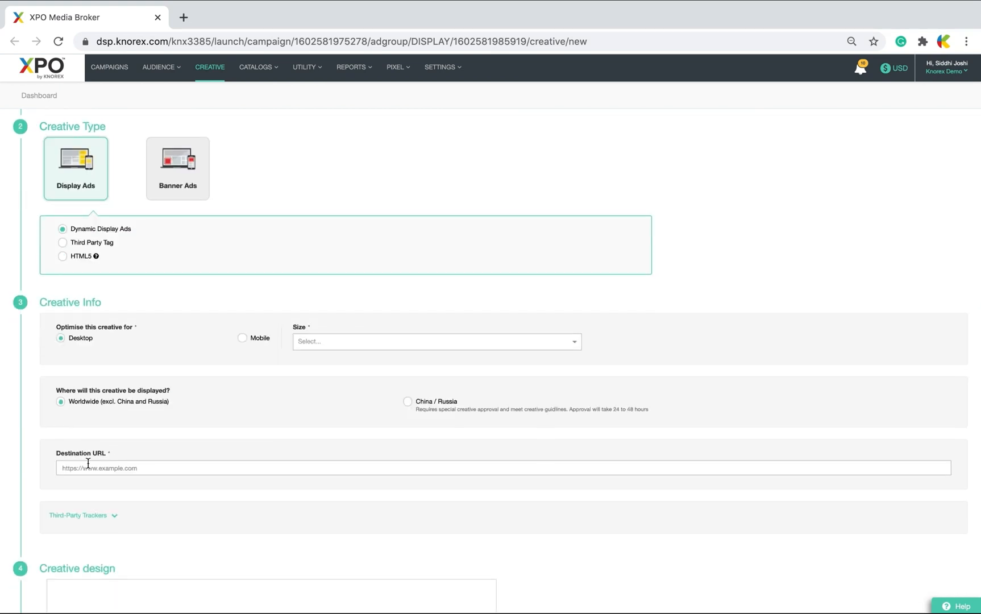
scroll(down, 3)
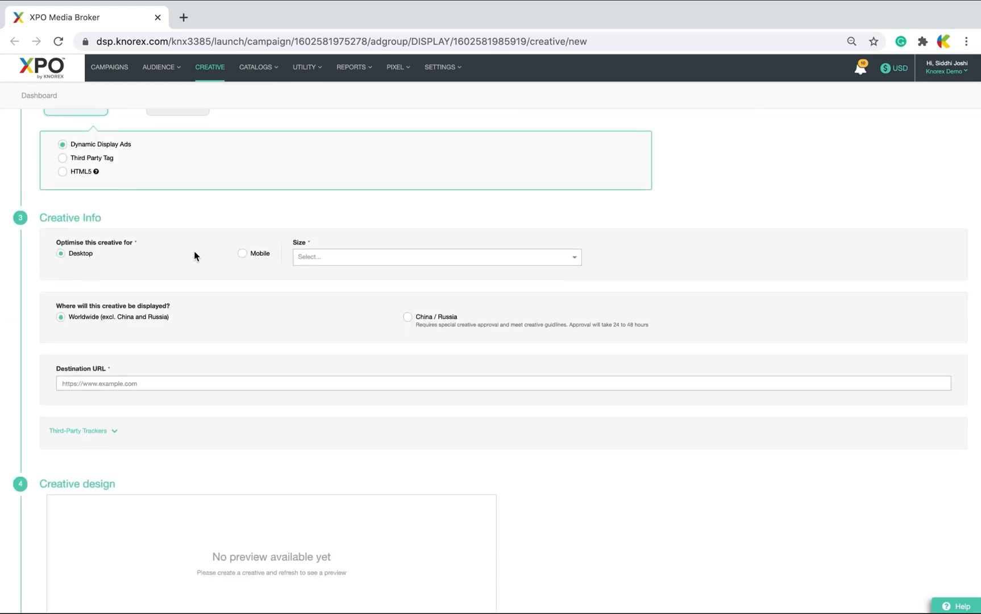
click(242, 253)
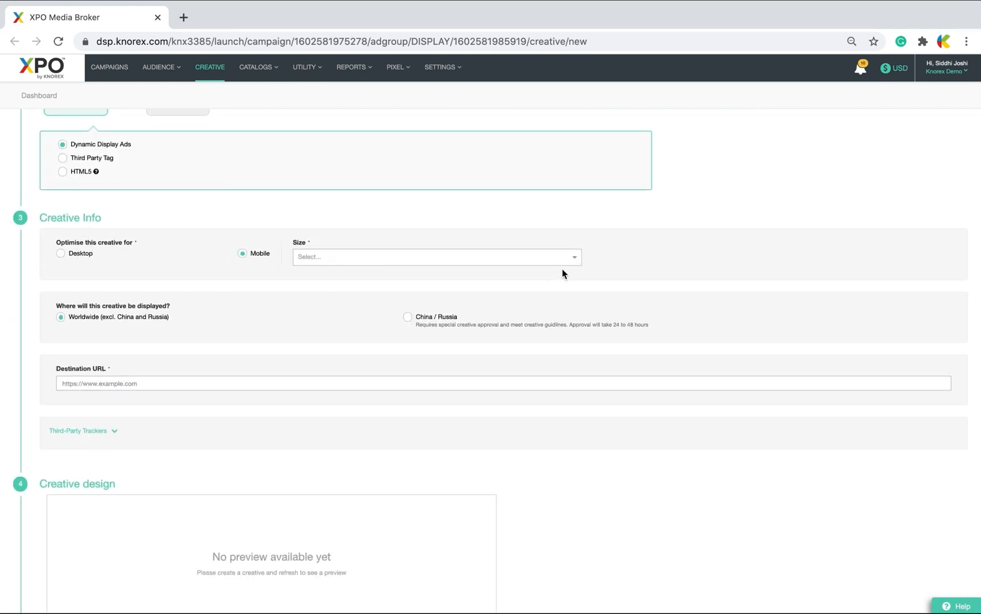
click(435, 257)
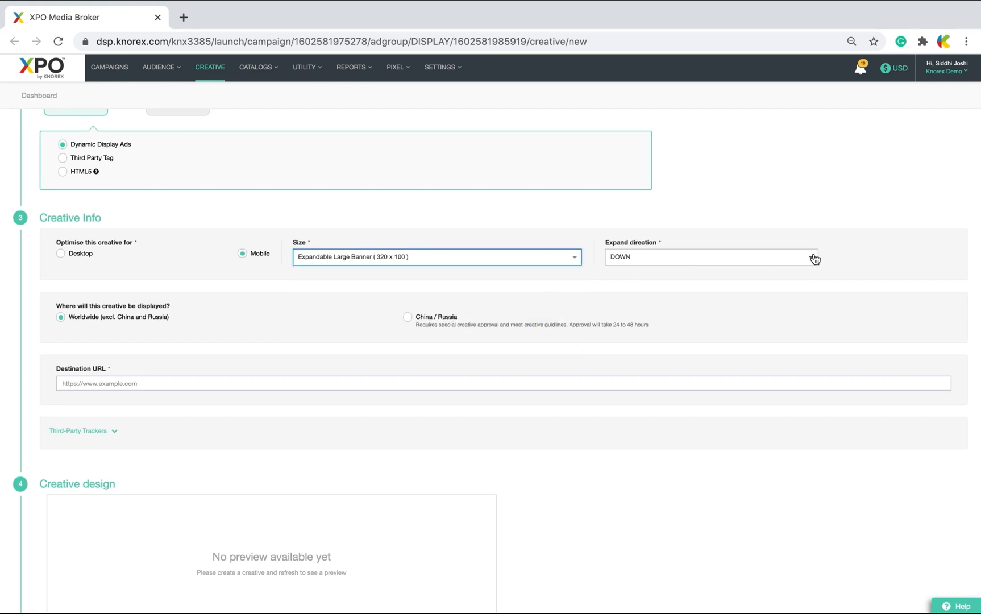
scroll(up, 3)
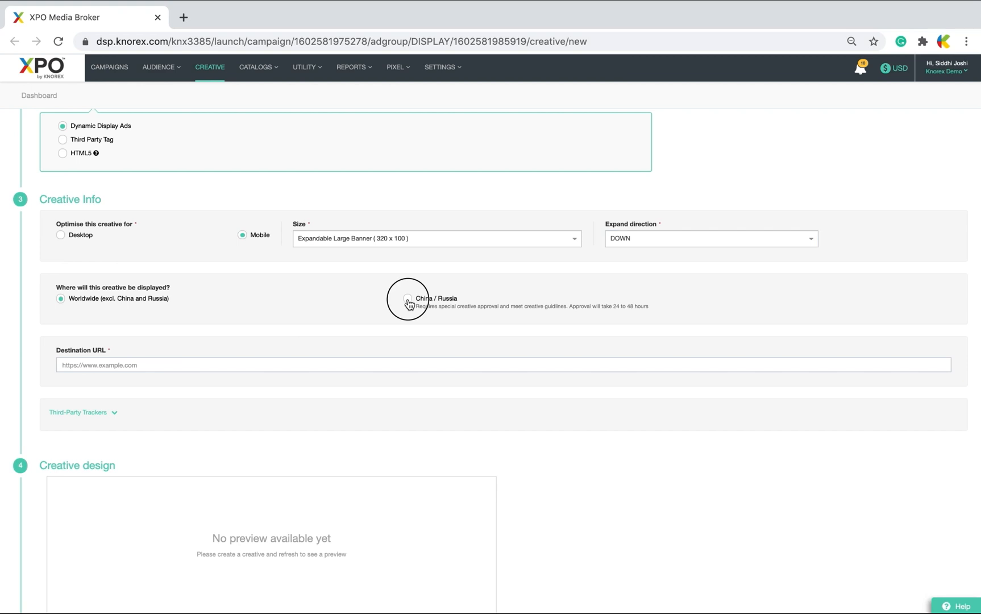
click(407, 299)
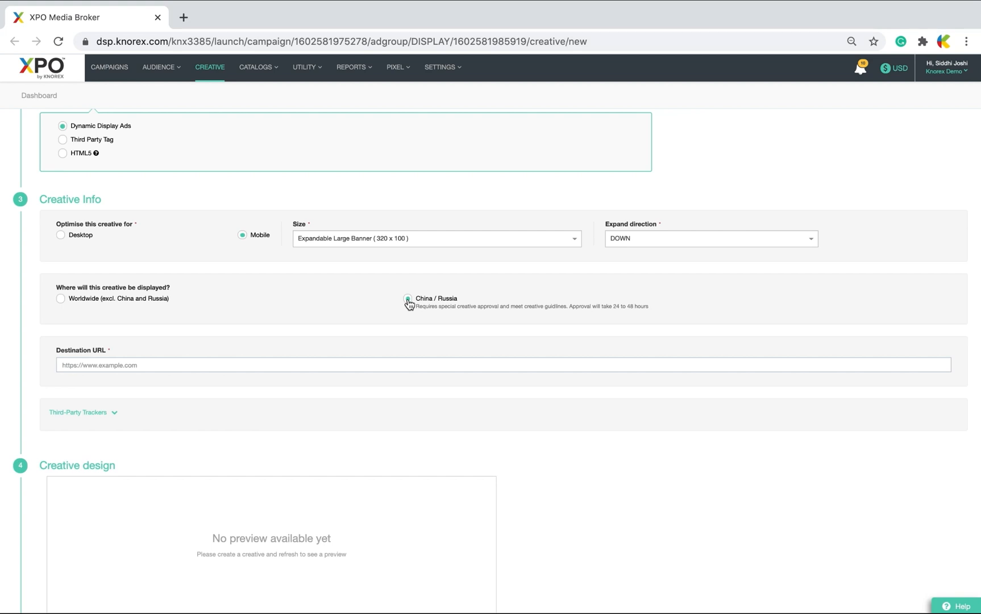
click(408, 301)
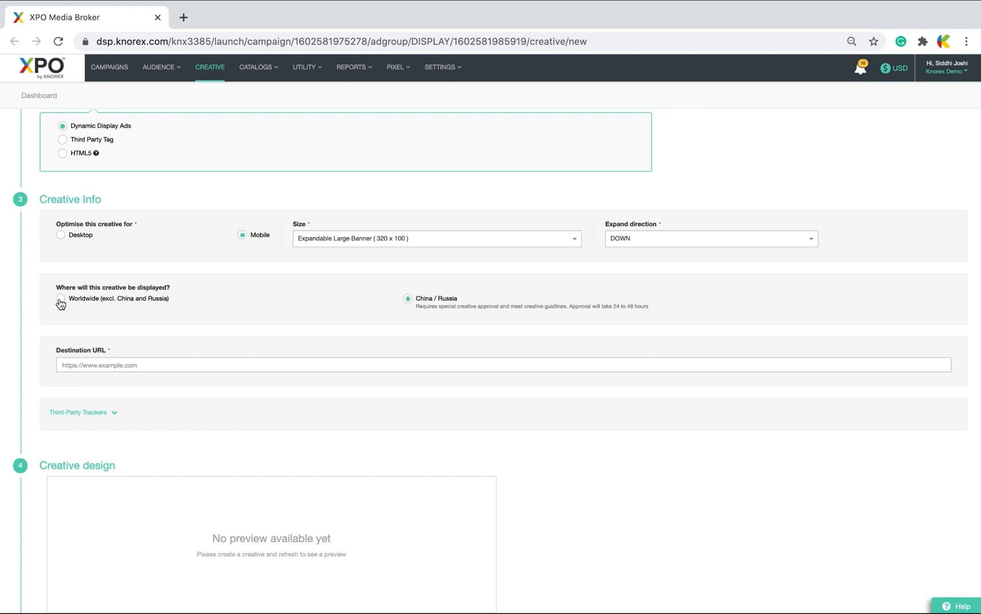
click(61, 301)
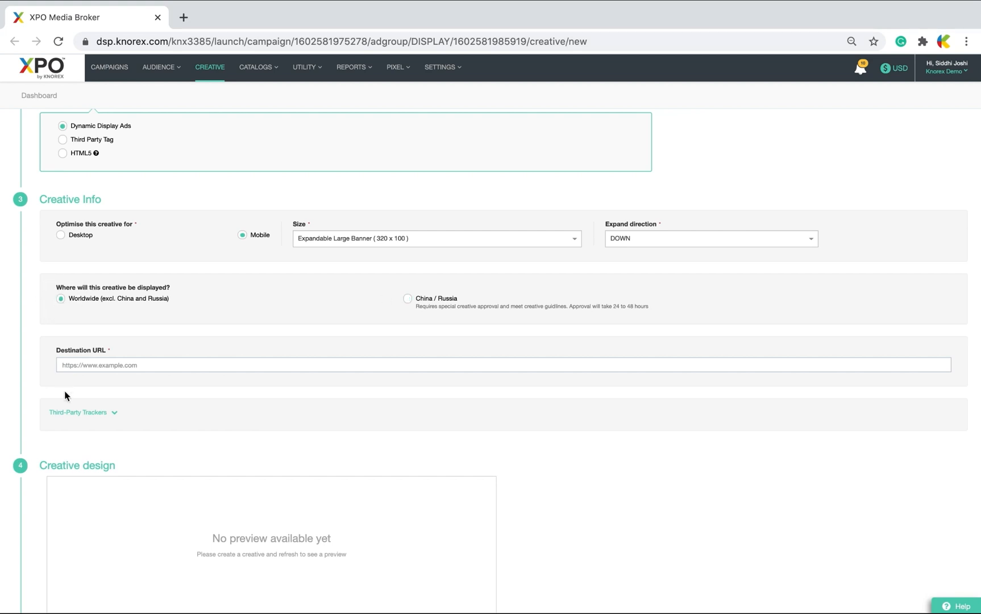
text(www.knore)
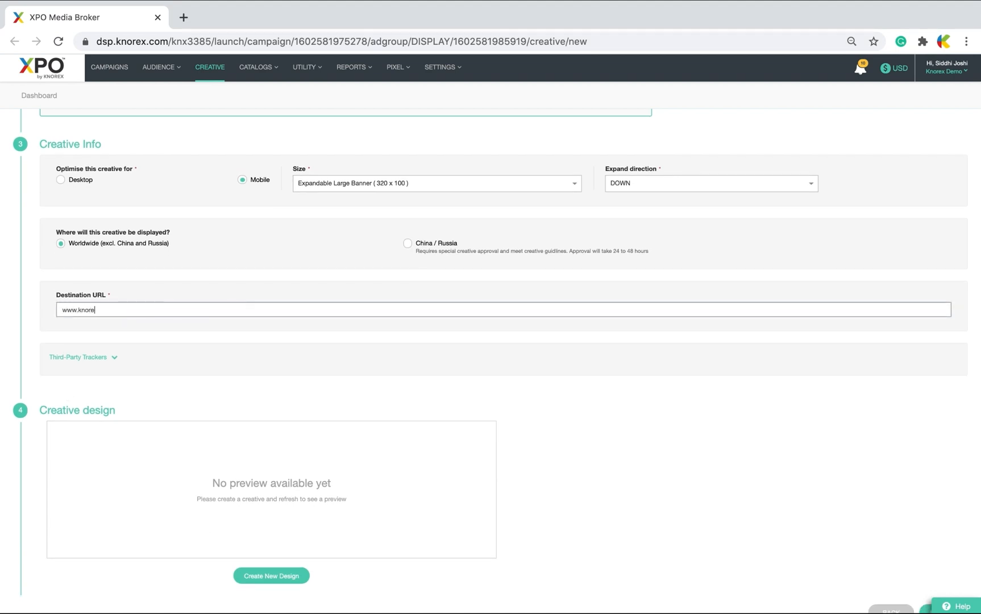
text(x.com)
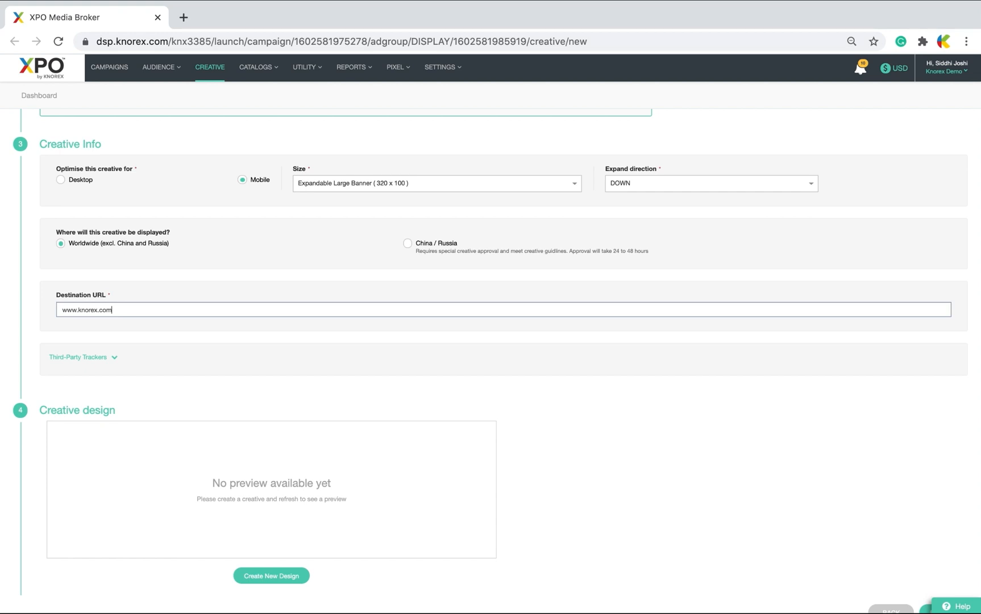
click(78, 357)
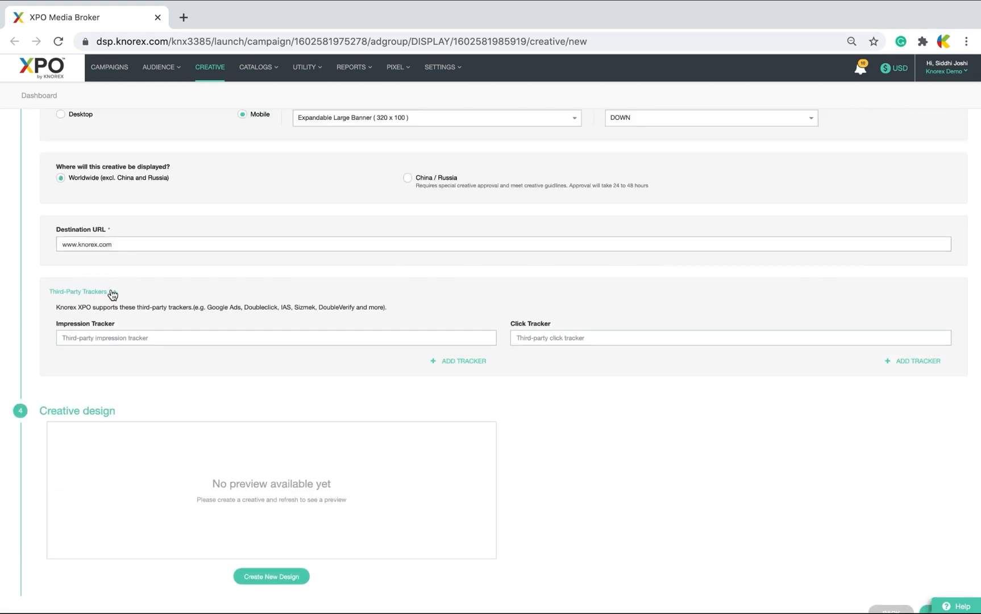
click(78, 291)
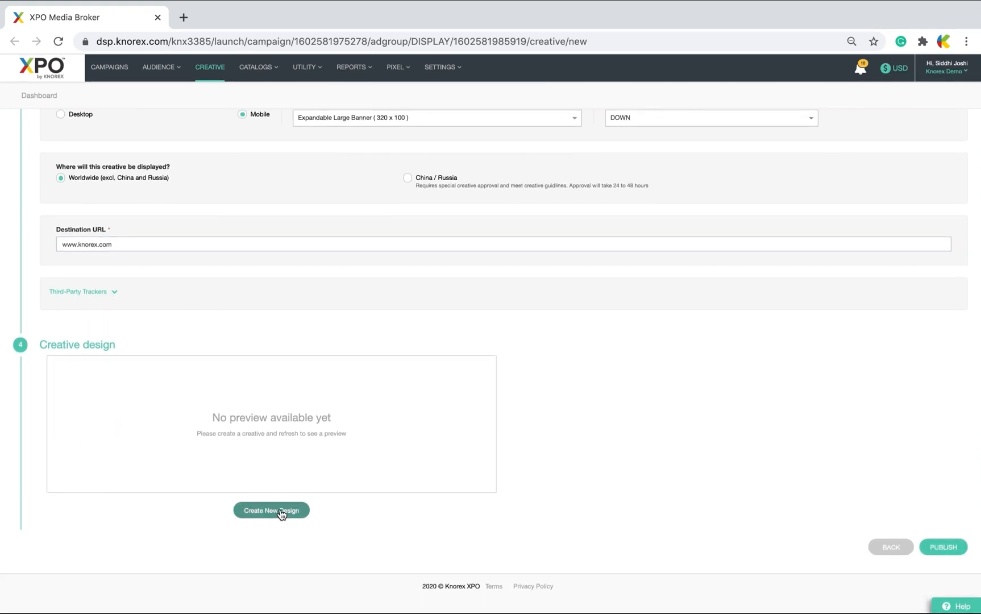
Step: Start the design from the Redeem Coffee template and accept the exchange restrictions warning
click(271, 510)
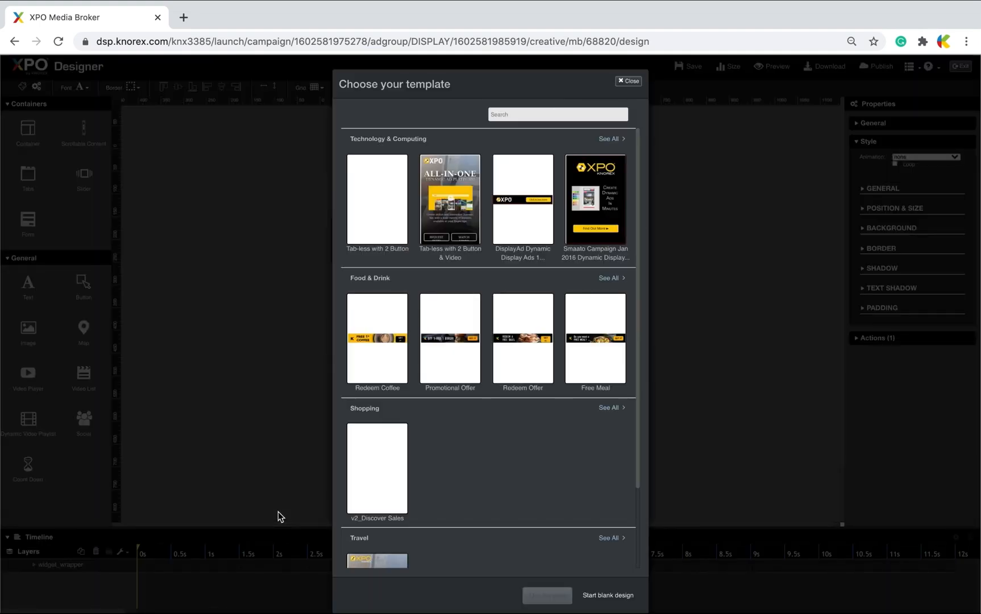
click(376, 340)
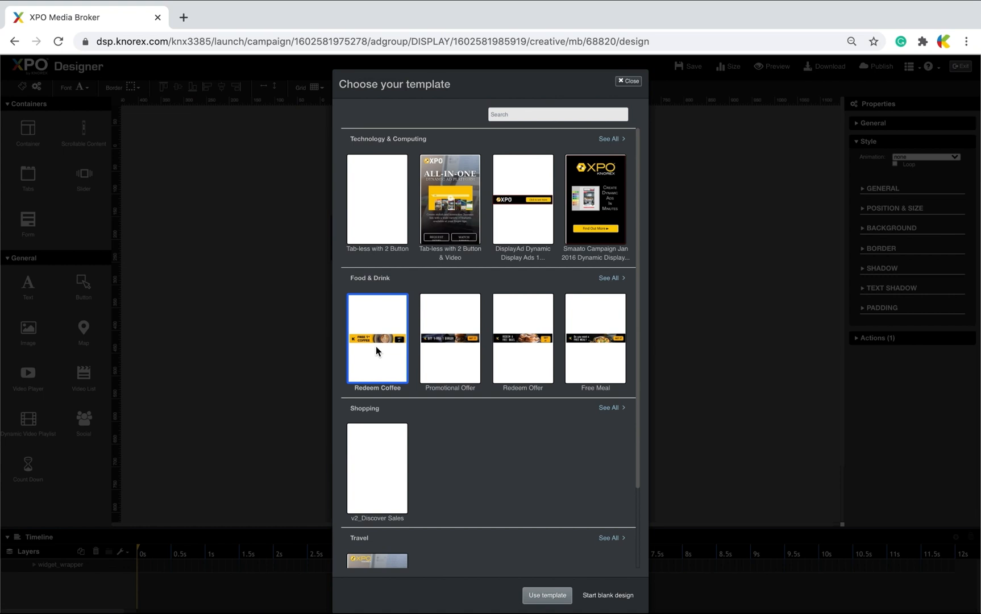
click(546, 594)
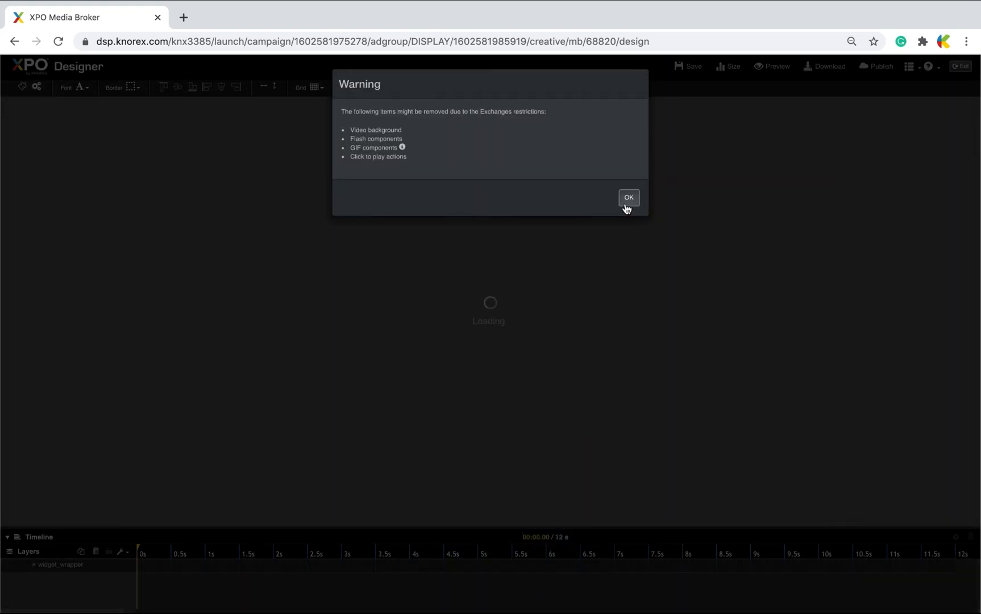
click(629, 196)
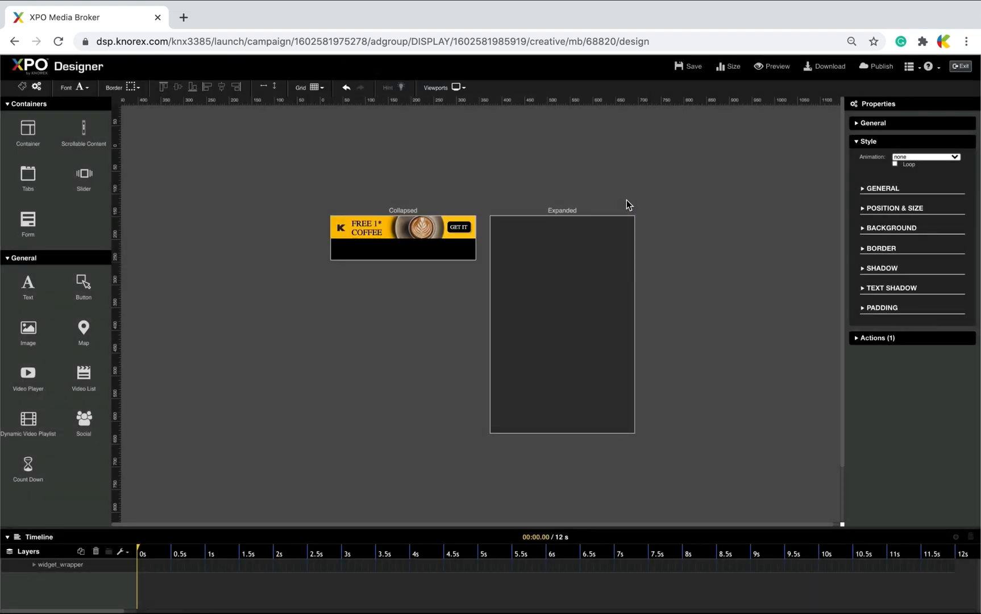
Step: Publish the coffee banner as the live version and return to the creative form showing its thumbnail
click(880, 66)
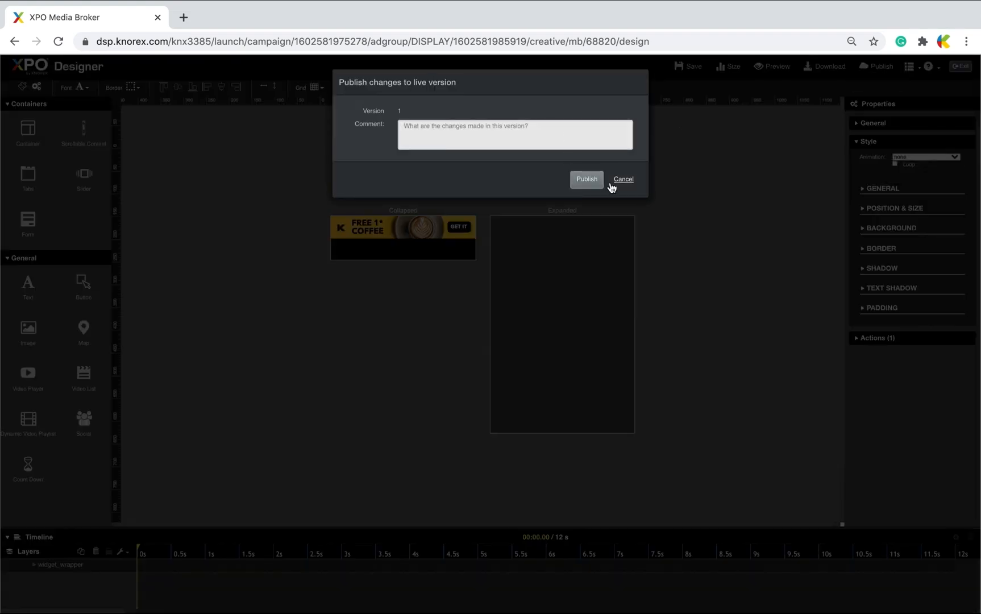
click(585, 180)
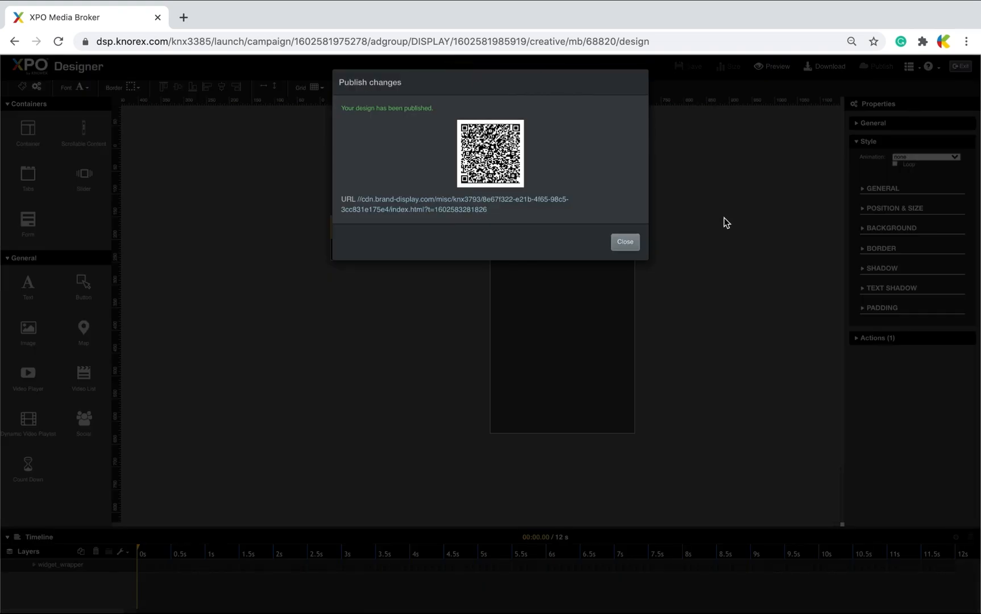
mouse_move(624, 242)
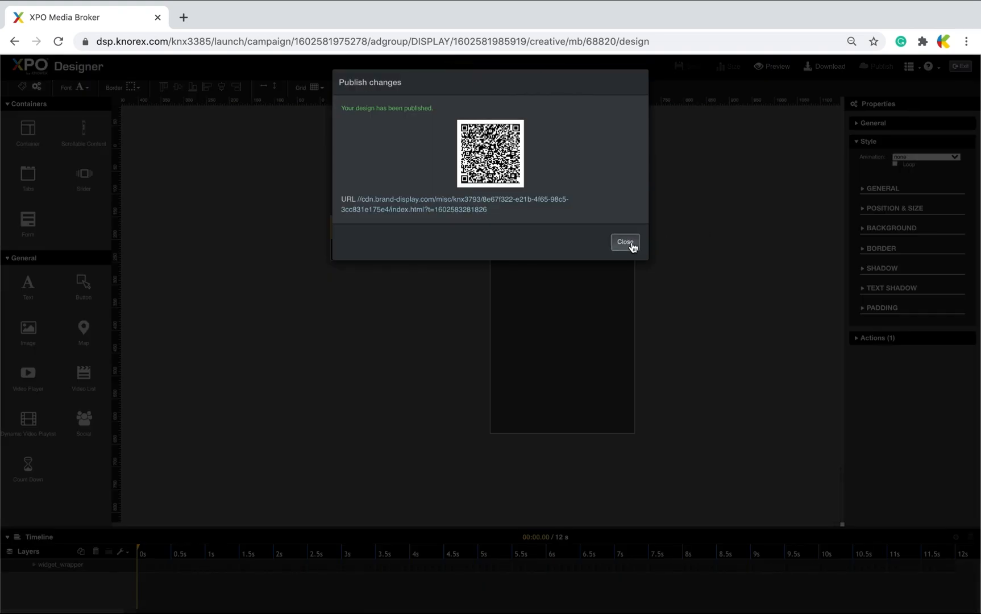
click(624, 243)
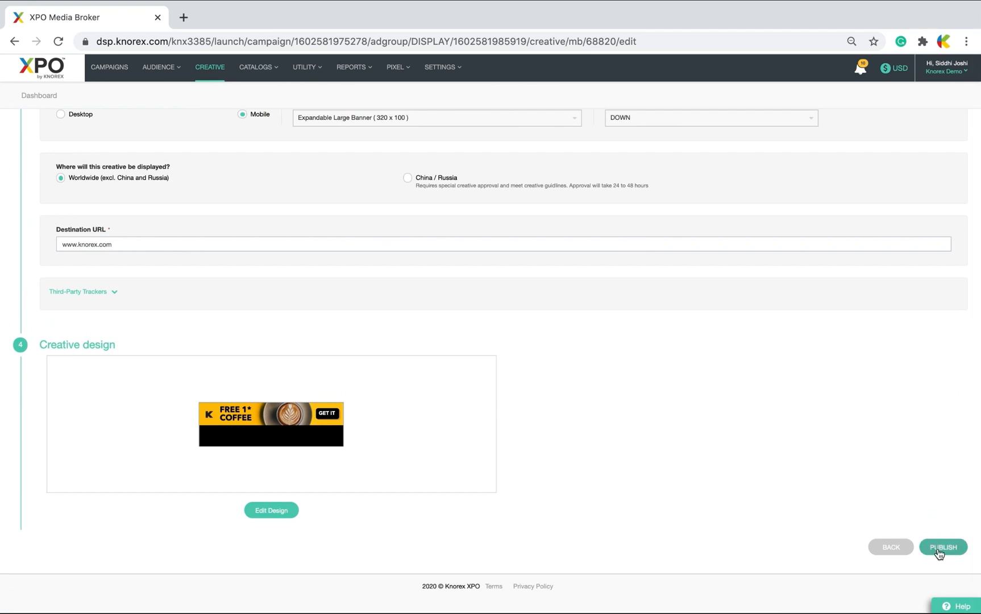